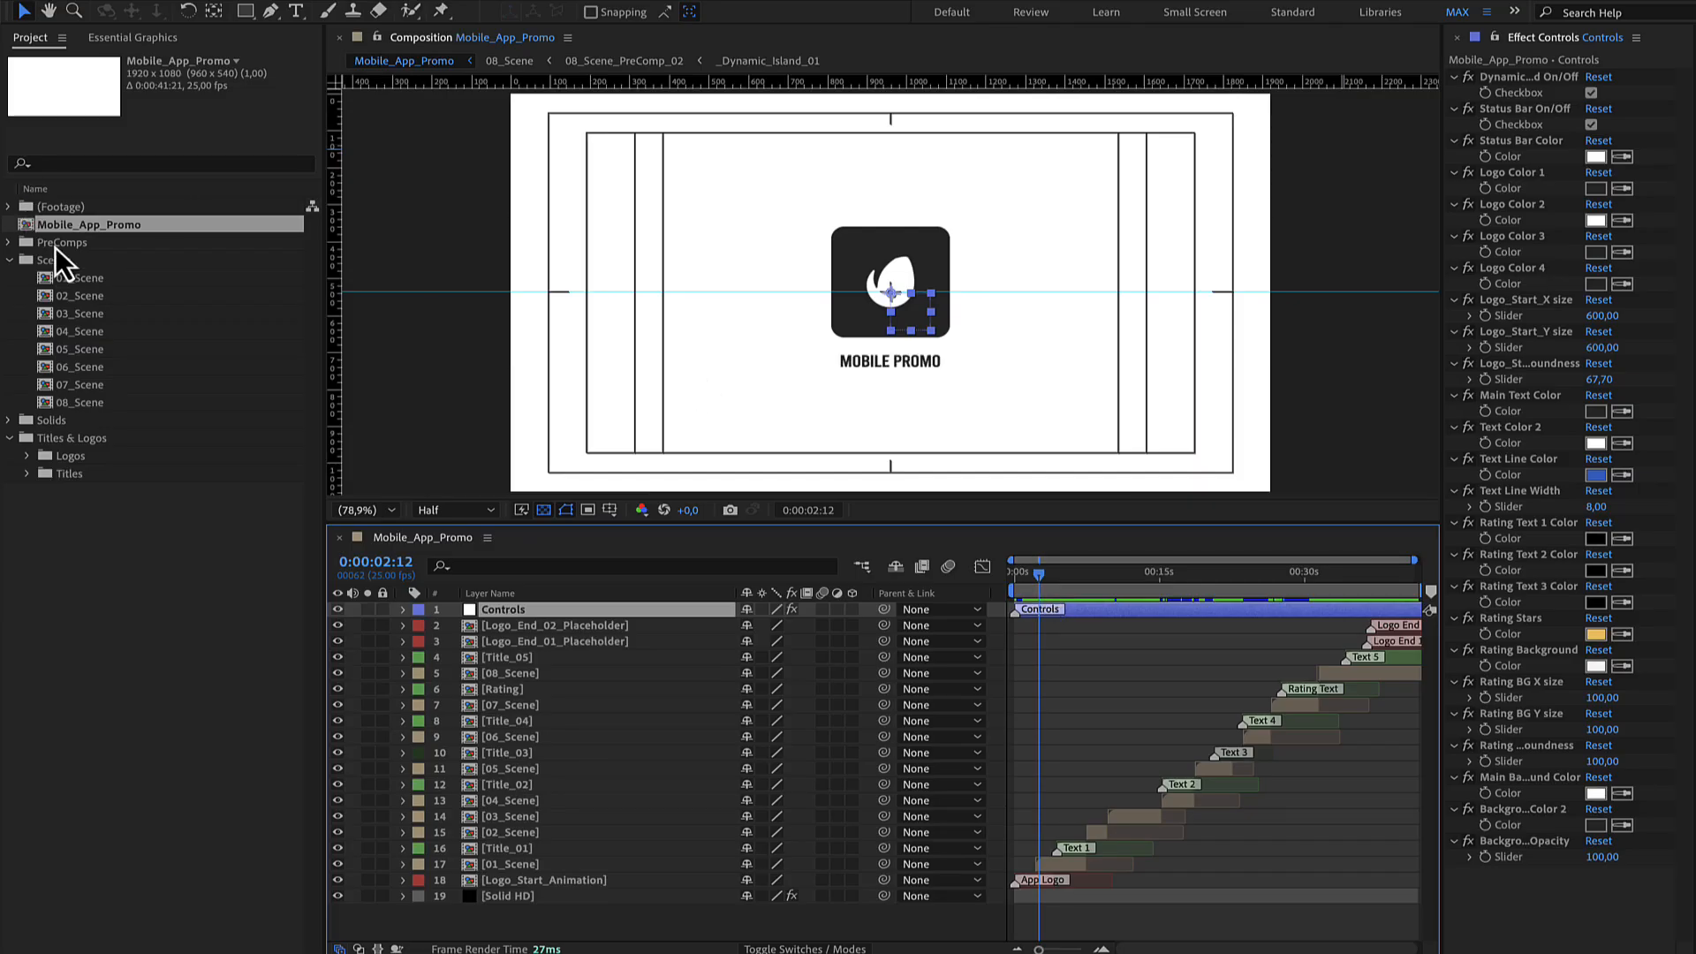
- Select the Scenes folder and move the playhead to about 0:00:04:01, where both phones show
{"action": "left_click", "coordinate": [54, 260]}
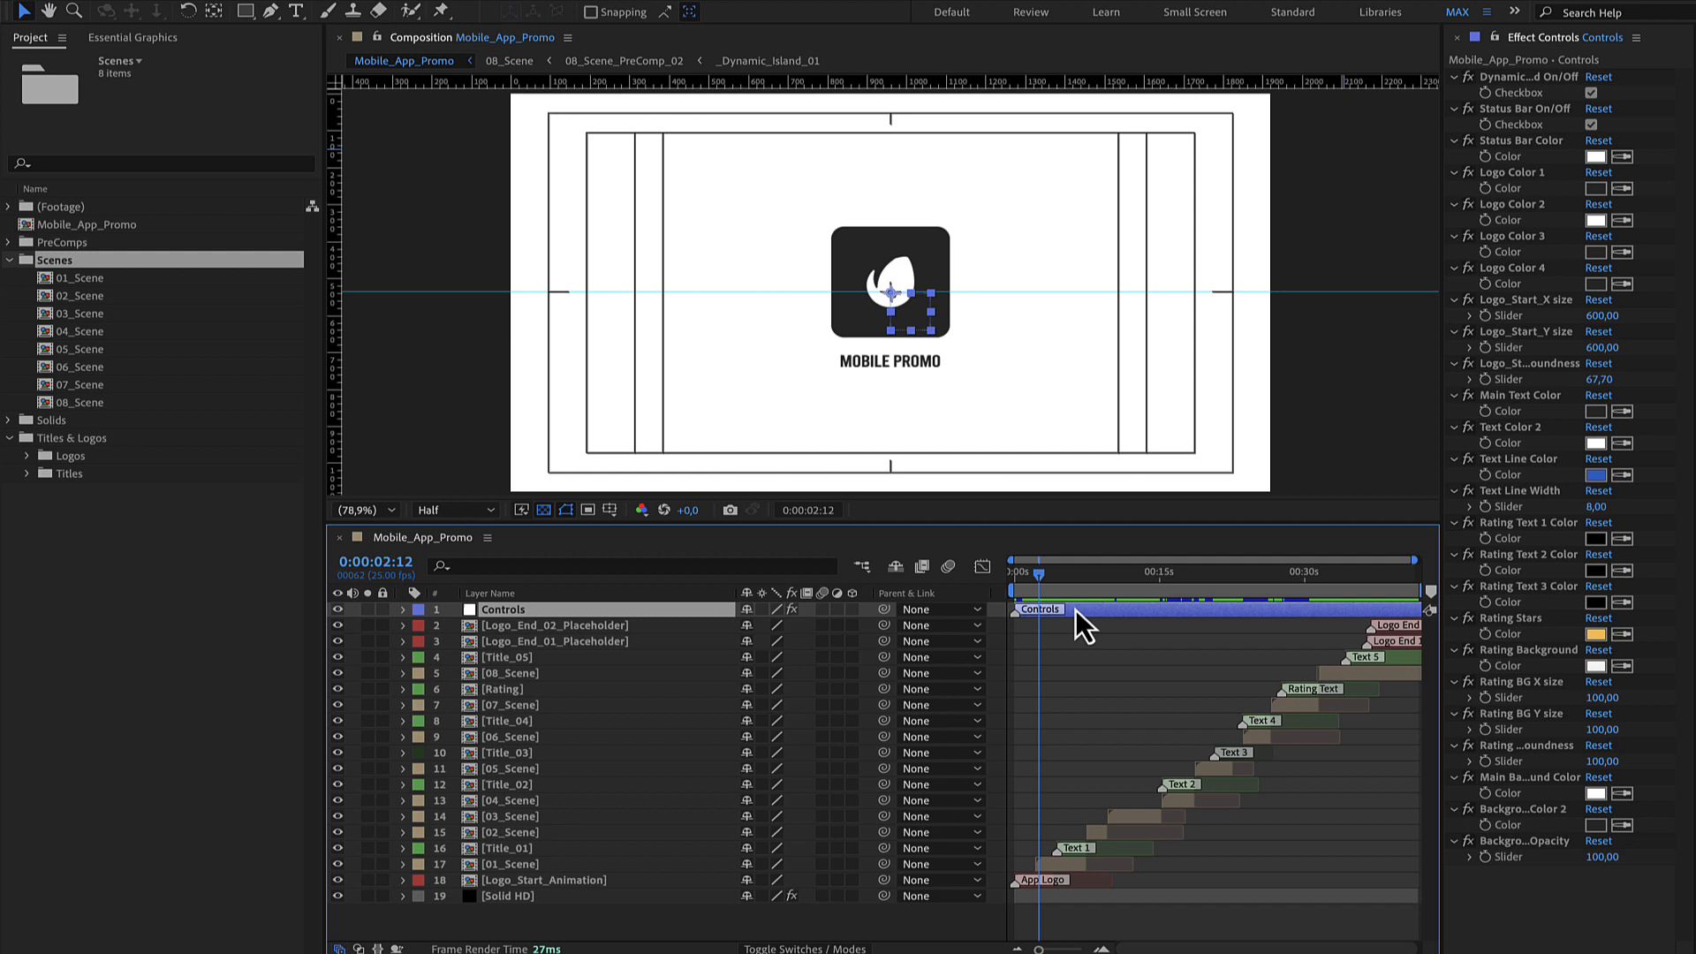
{"action": "mouse_move", "coordinate": [1449, 492]}
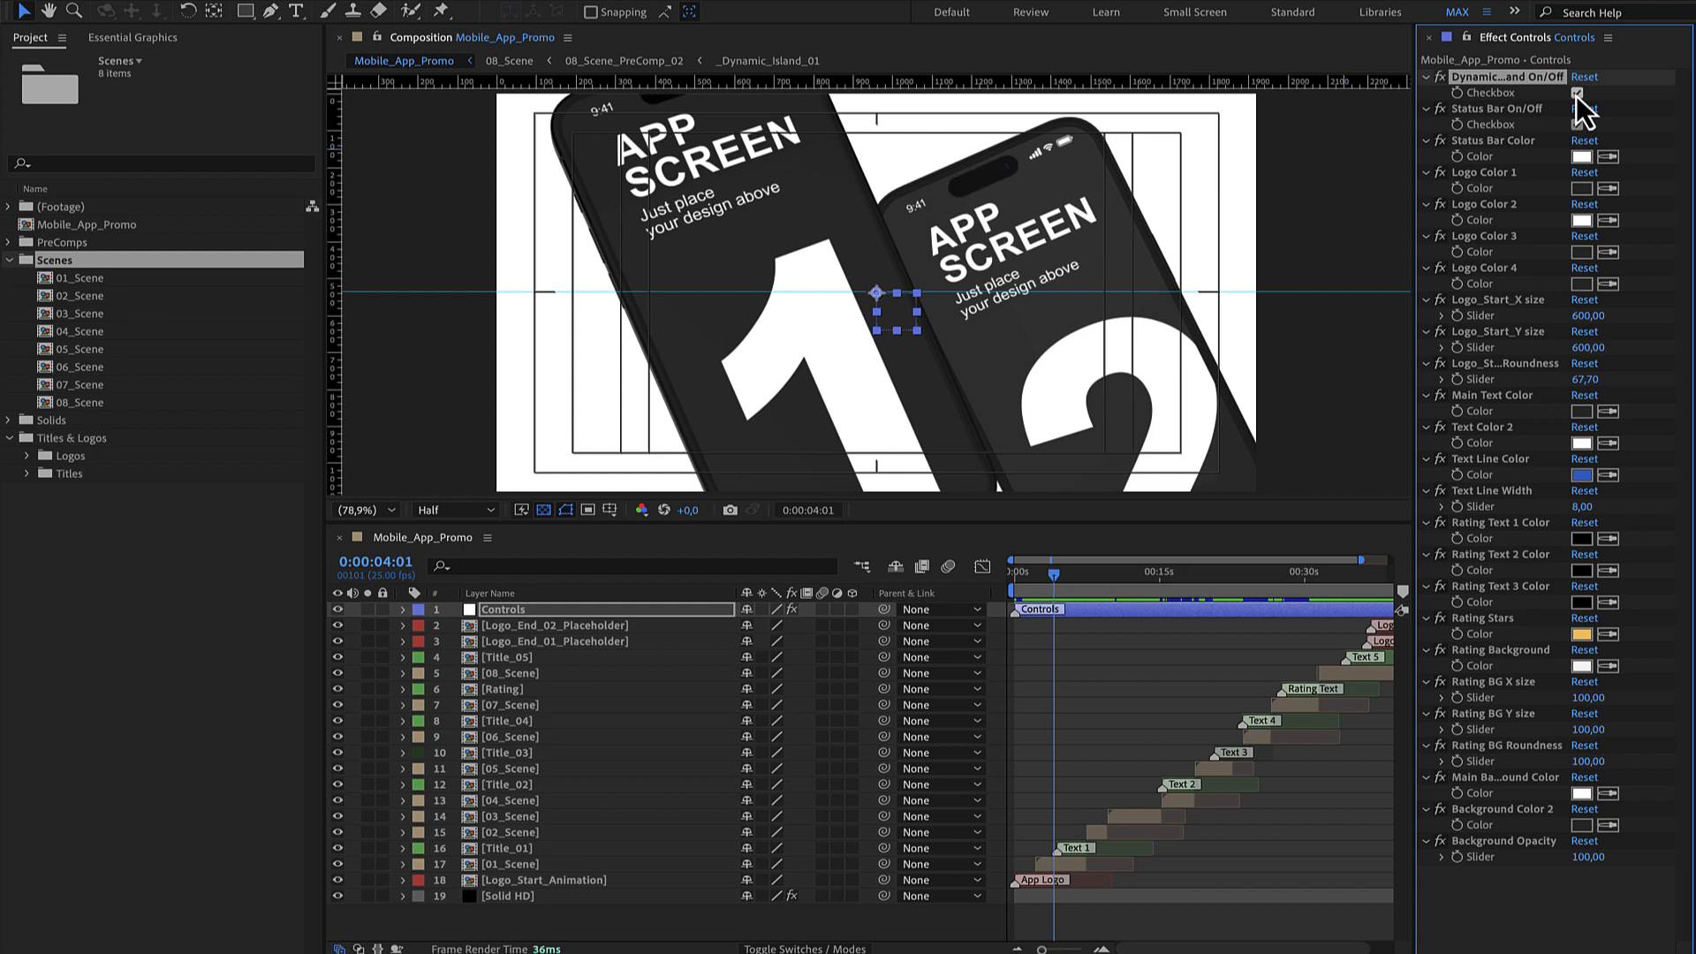
- Toggle the status bar off and back on, then try a red status bar colour and cancel
{"action": "left_click", "coordinate": [1580, 92]}
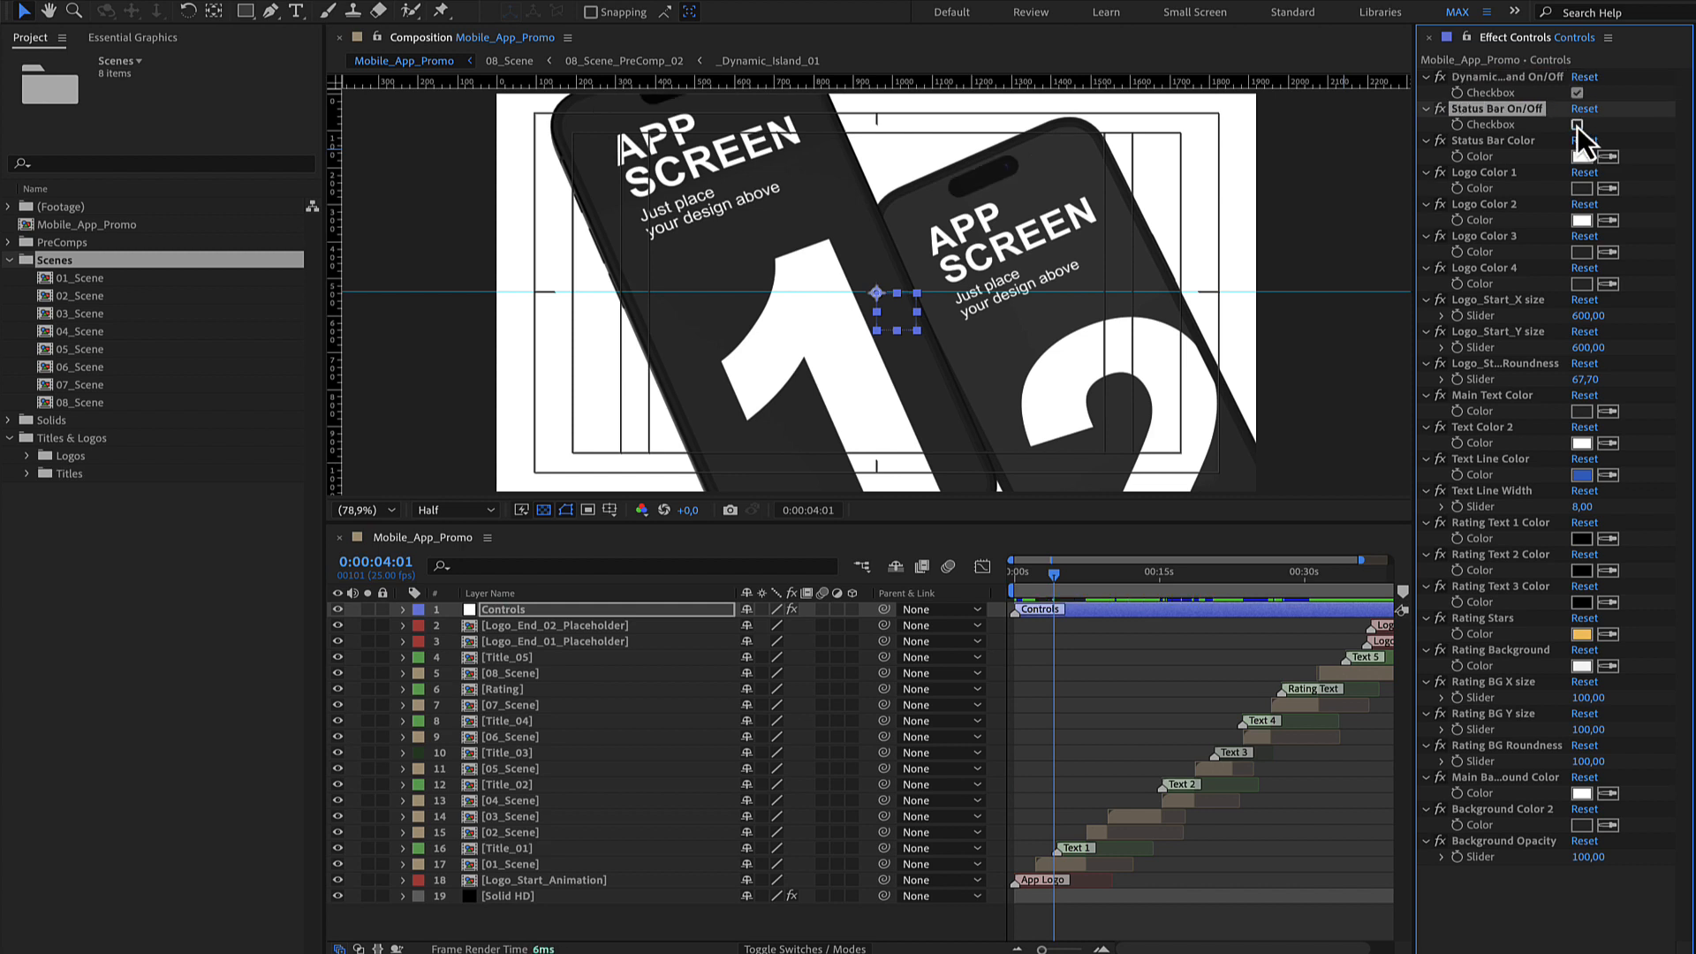
{"action": "left_click", "coordinate": [1580, 124]}
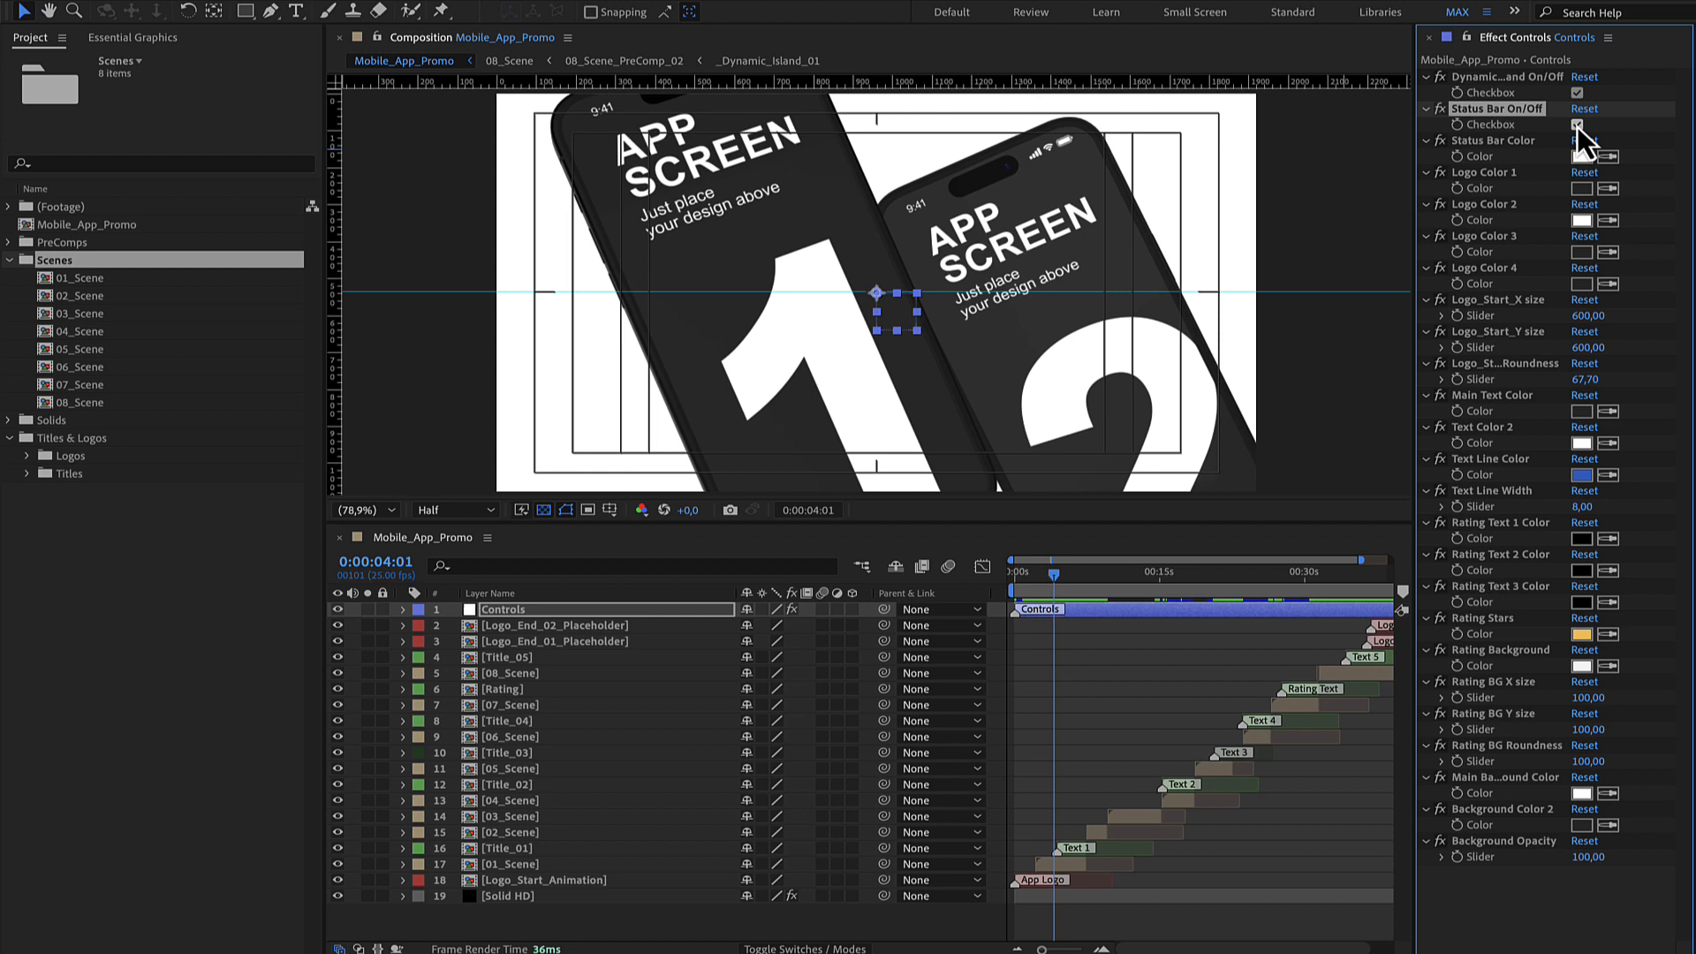
{"action": "left_click", "coordinate": [1585, 155]}
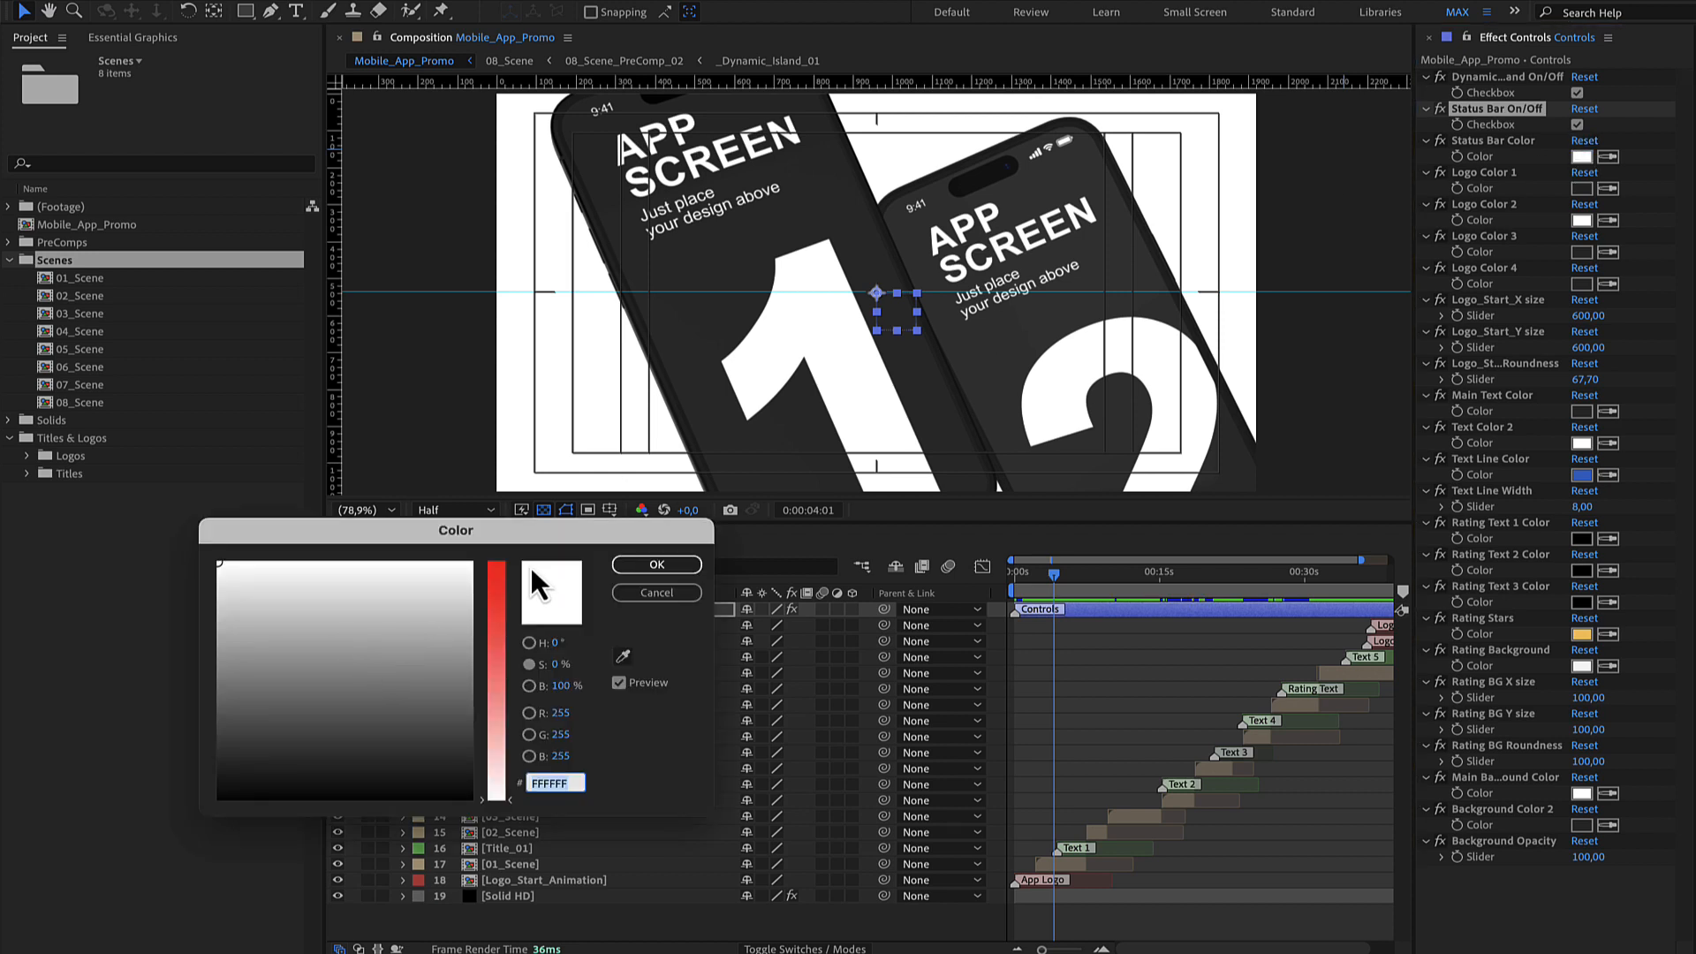
{"action": "left_click", "coordinate": [530, 577]}
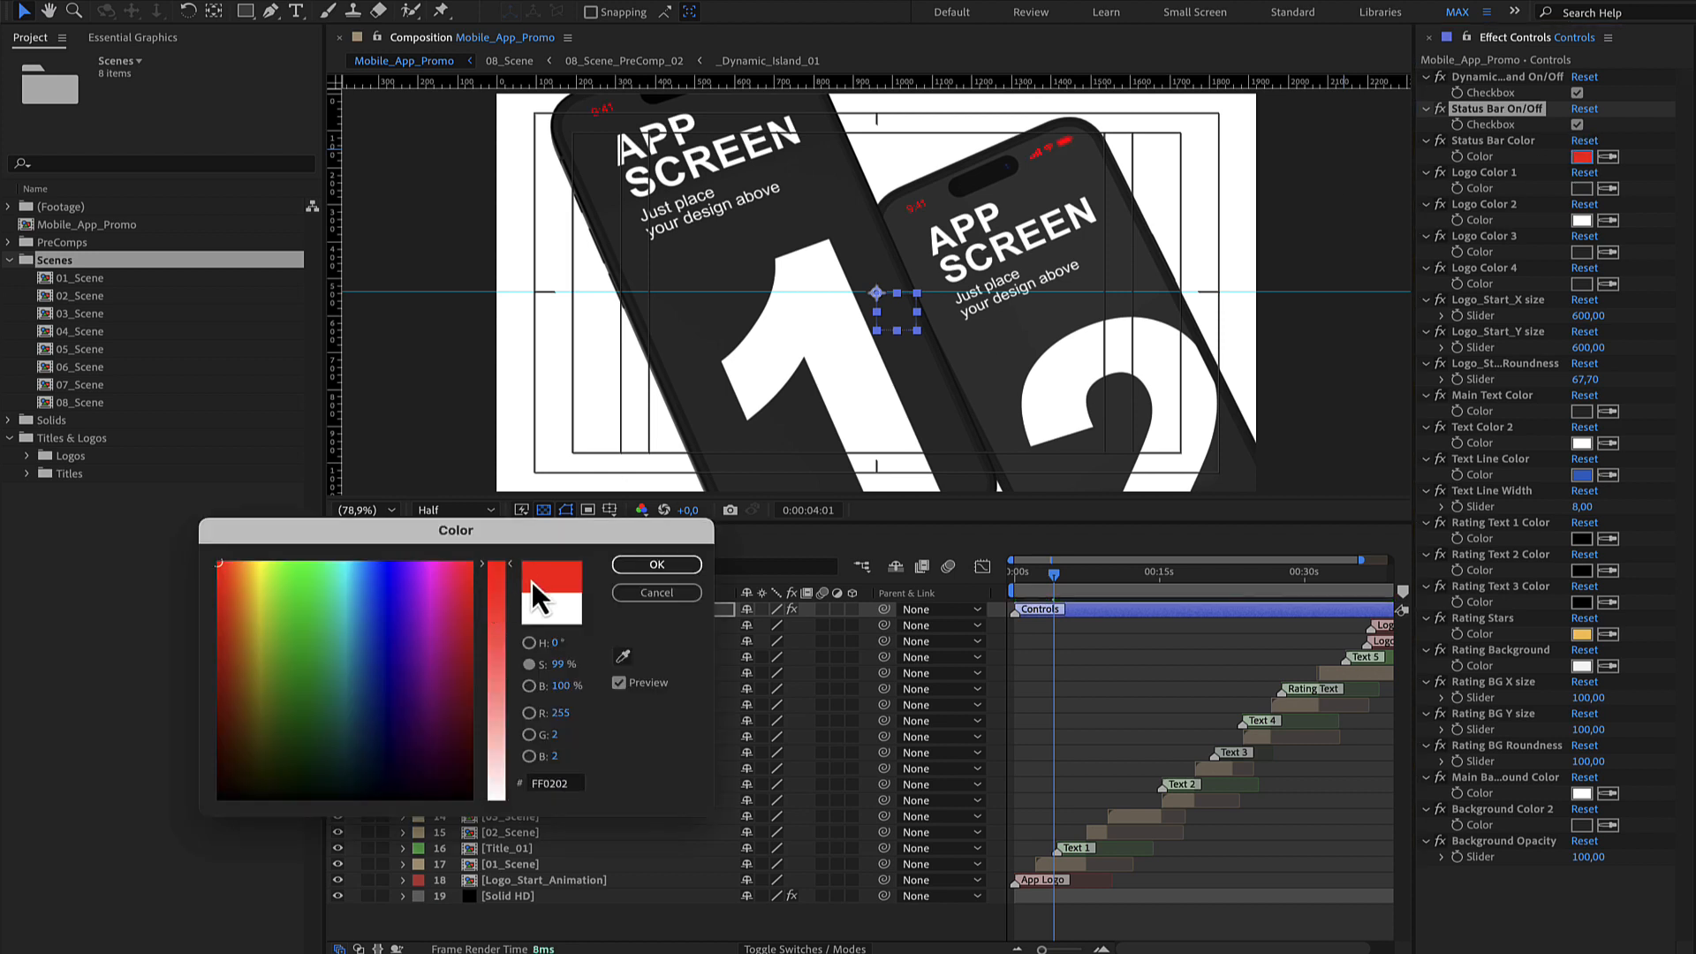
{"action": "left_click", "coordinate": [653, 564]}
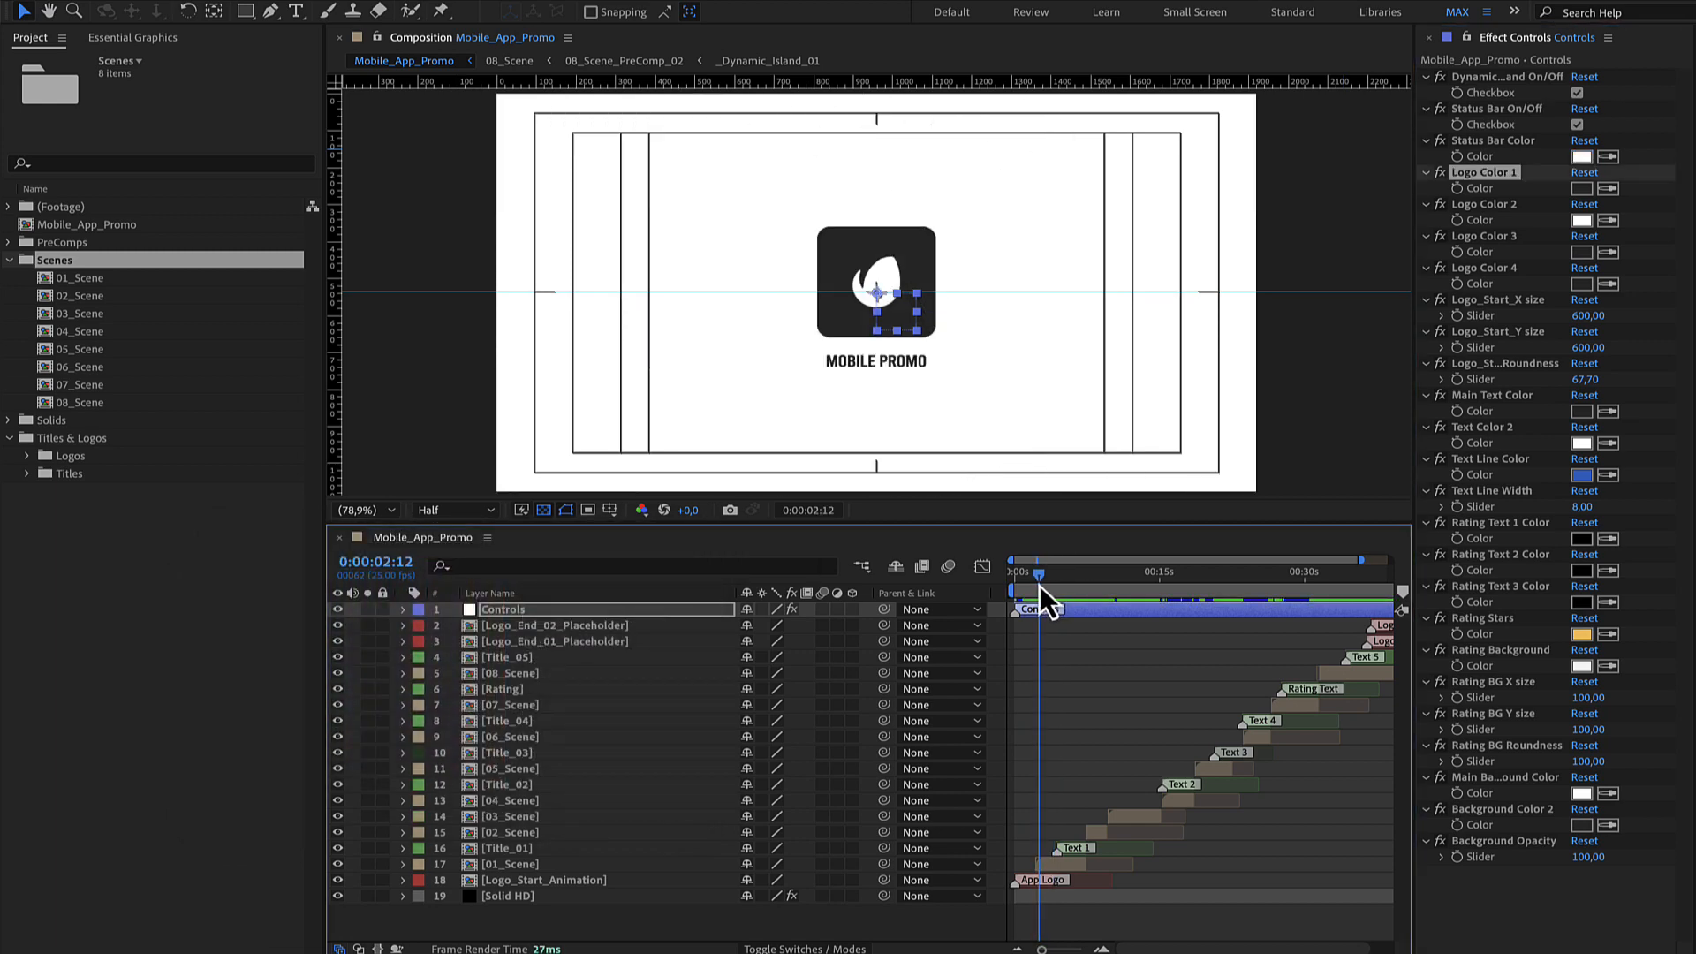
- Try and discard first and fourth logo colours, then set Logo_Start Roundness to 101,70
{"action": "left_click", "coordinate": [1584, 187]}
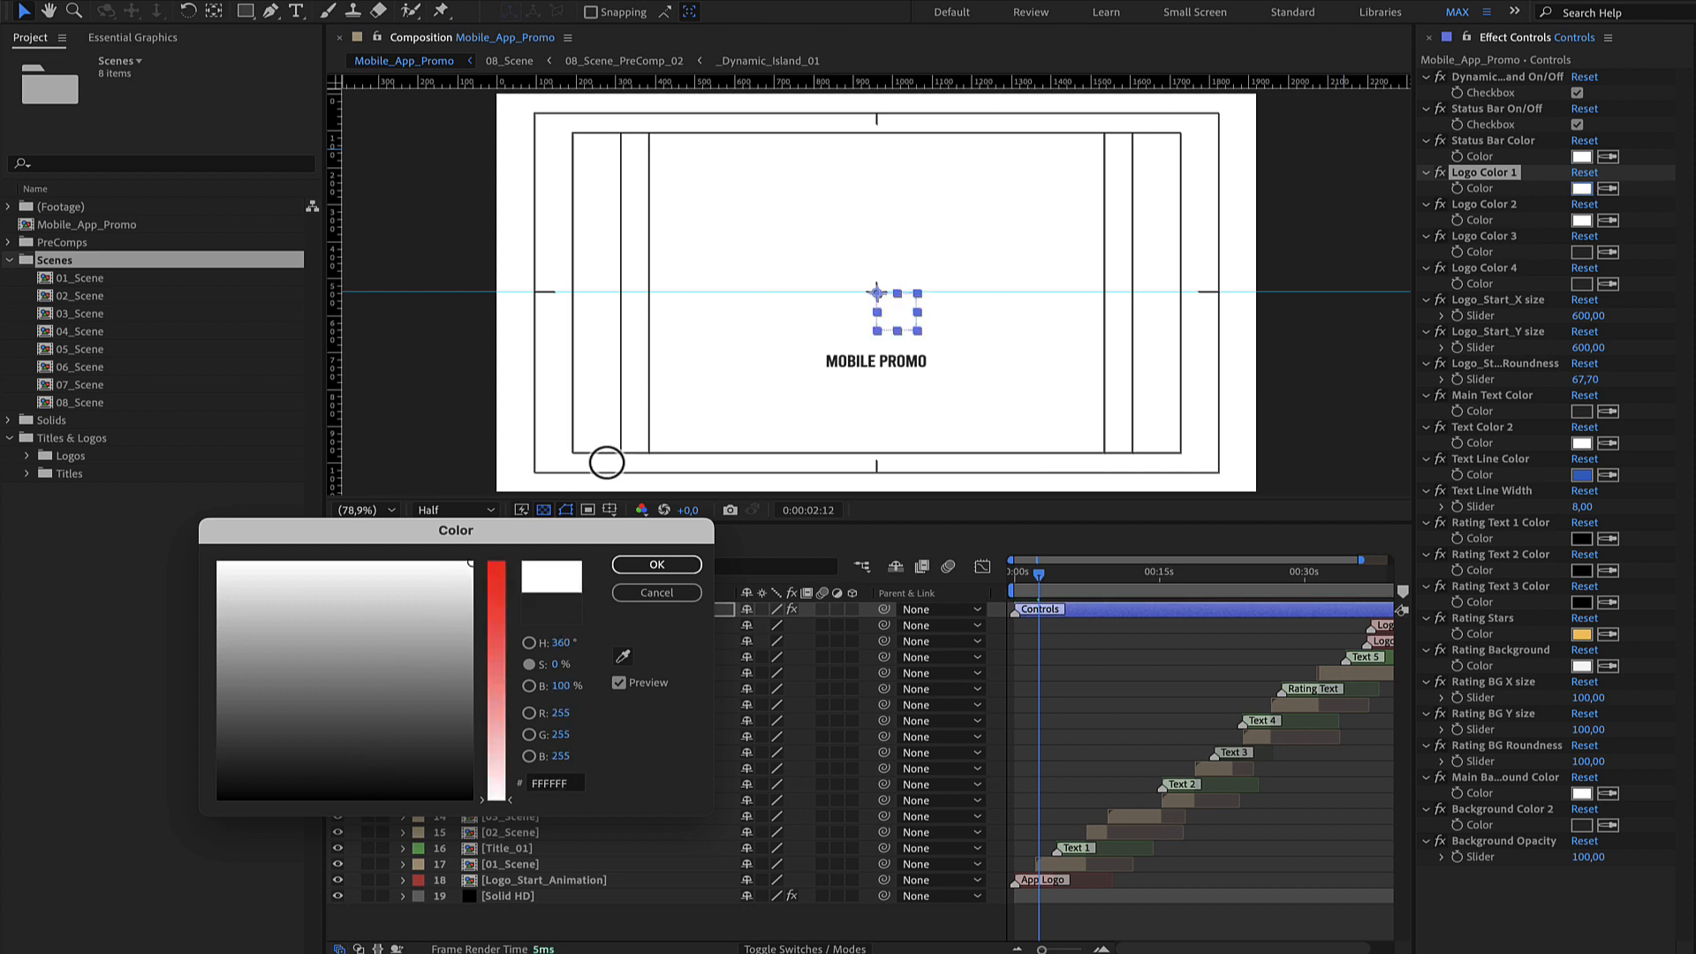
{"action": "left_click", "coordinate": [655, 591]}
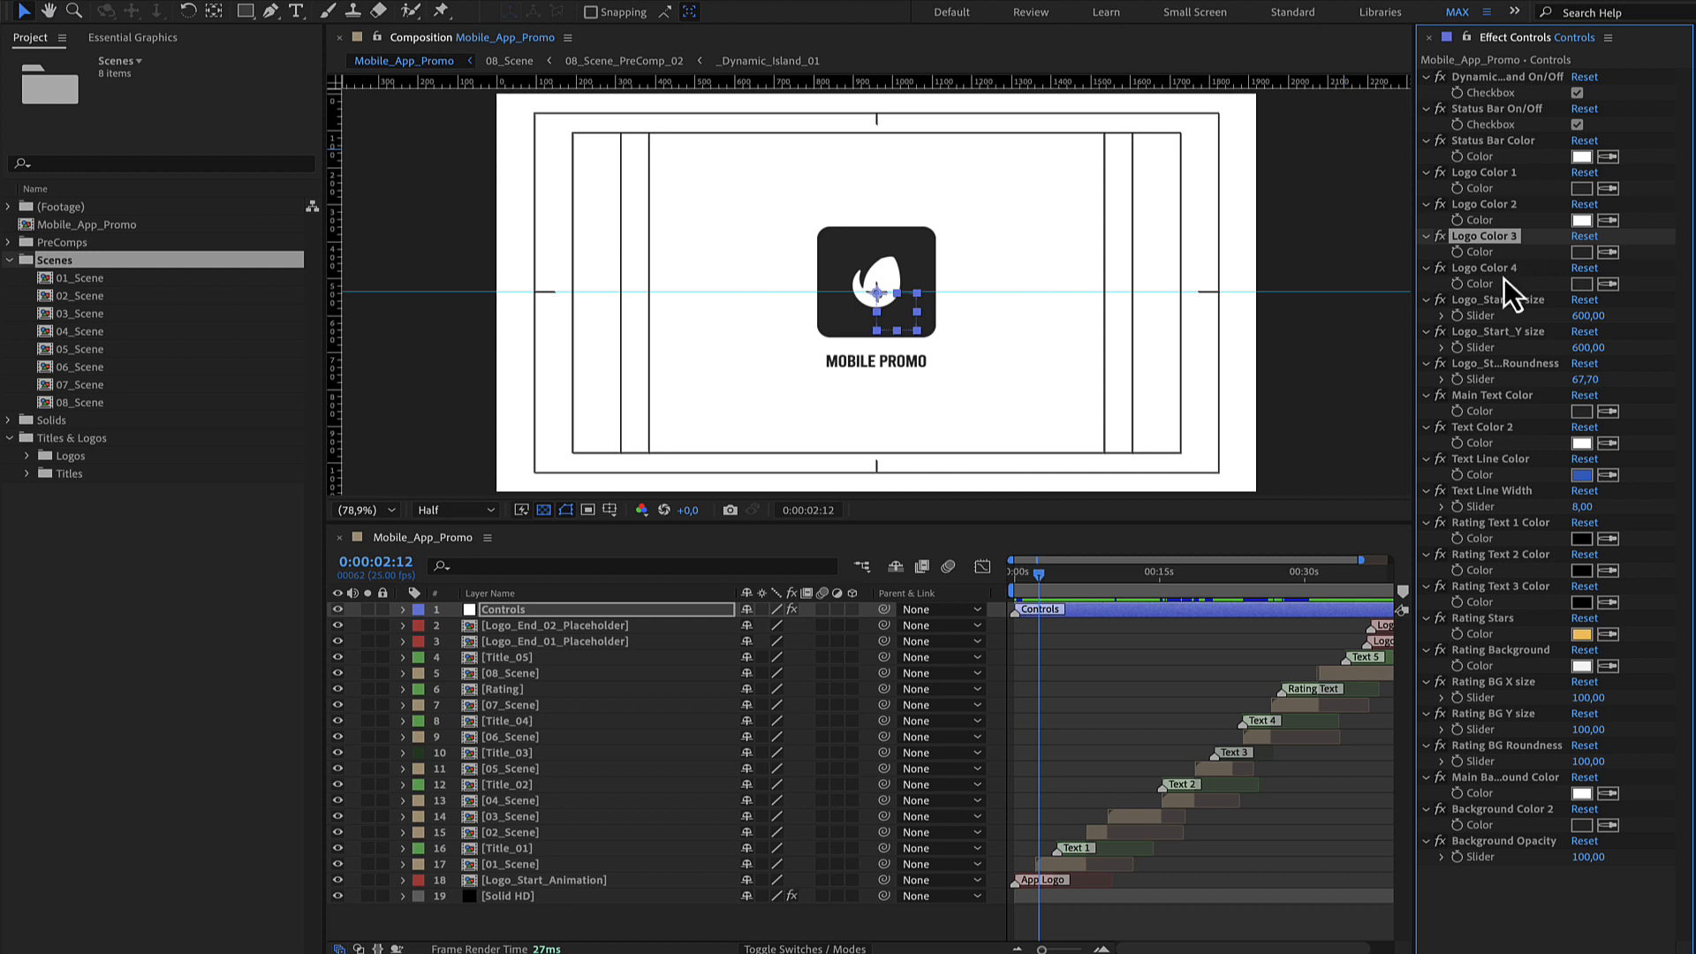
{"action": "left_click", "coordinate": [1584, 283]}
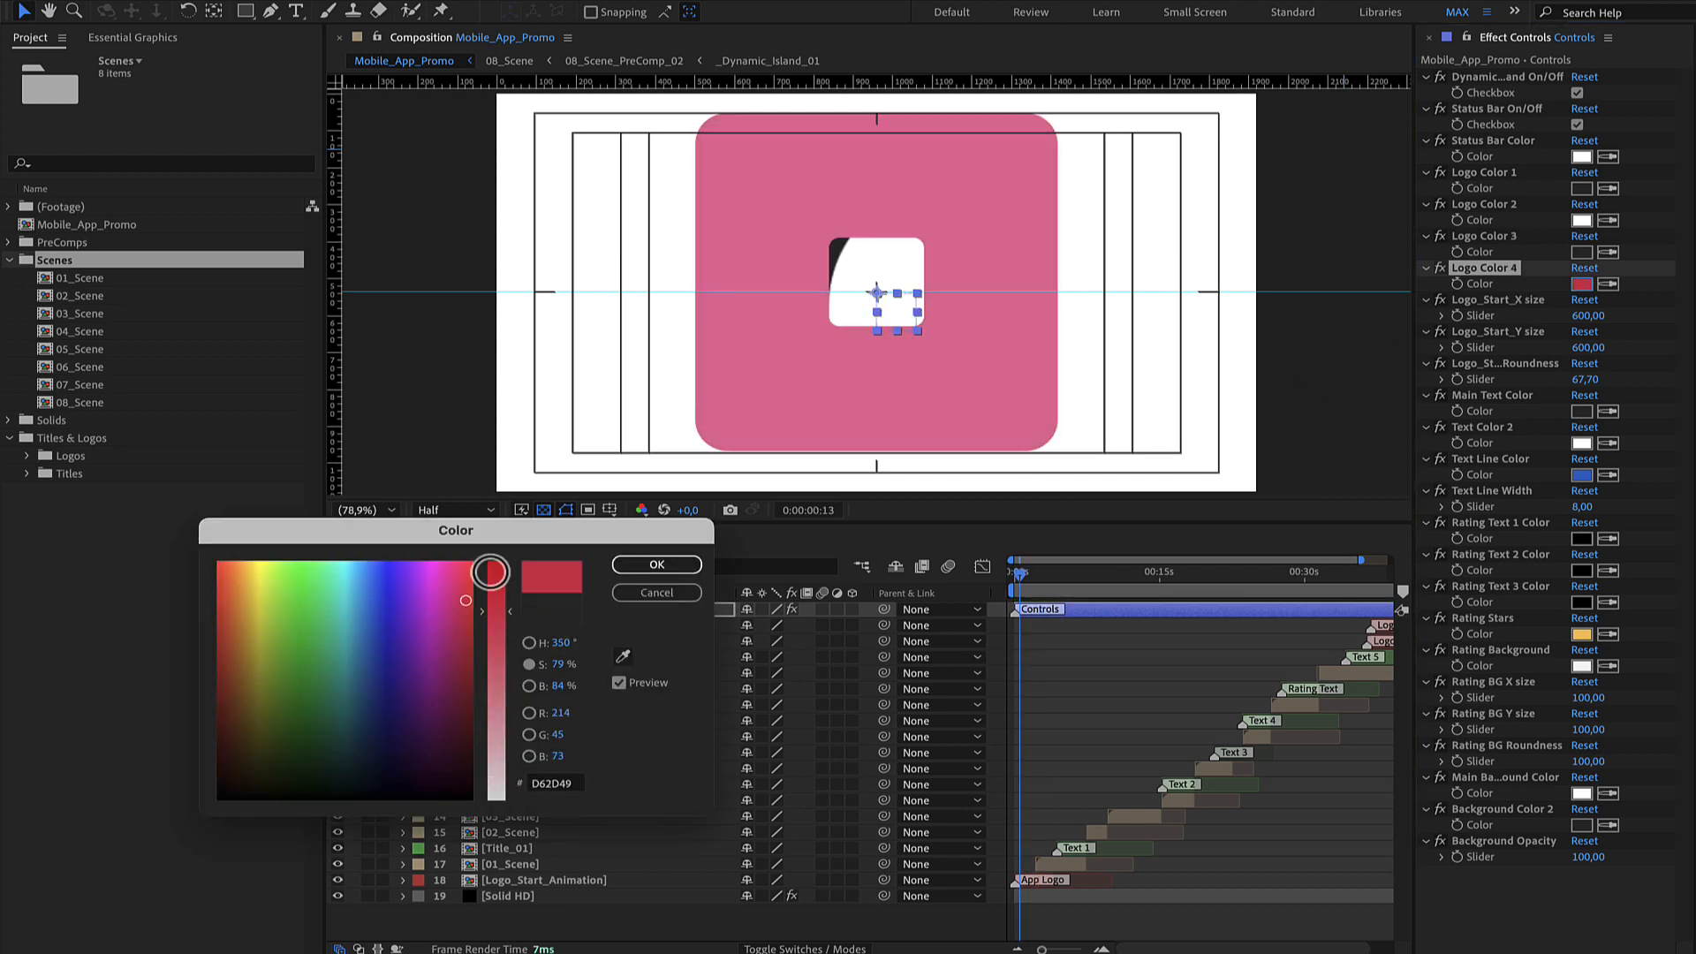
{"action": "left_click_drag", "start_coordinate": [490, 570], "coordinate": [490, 563]}
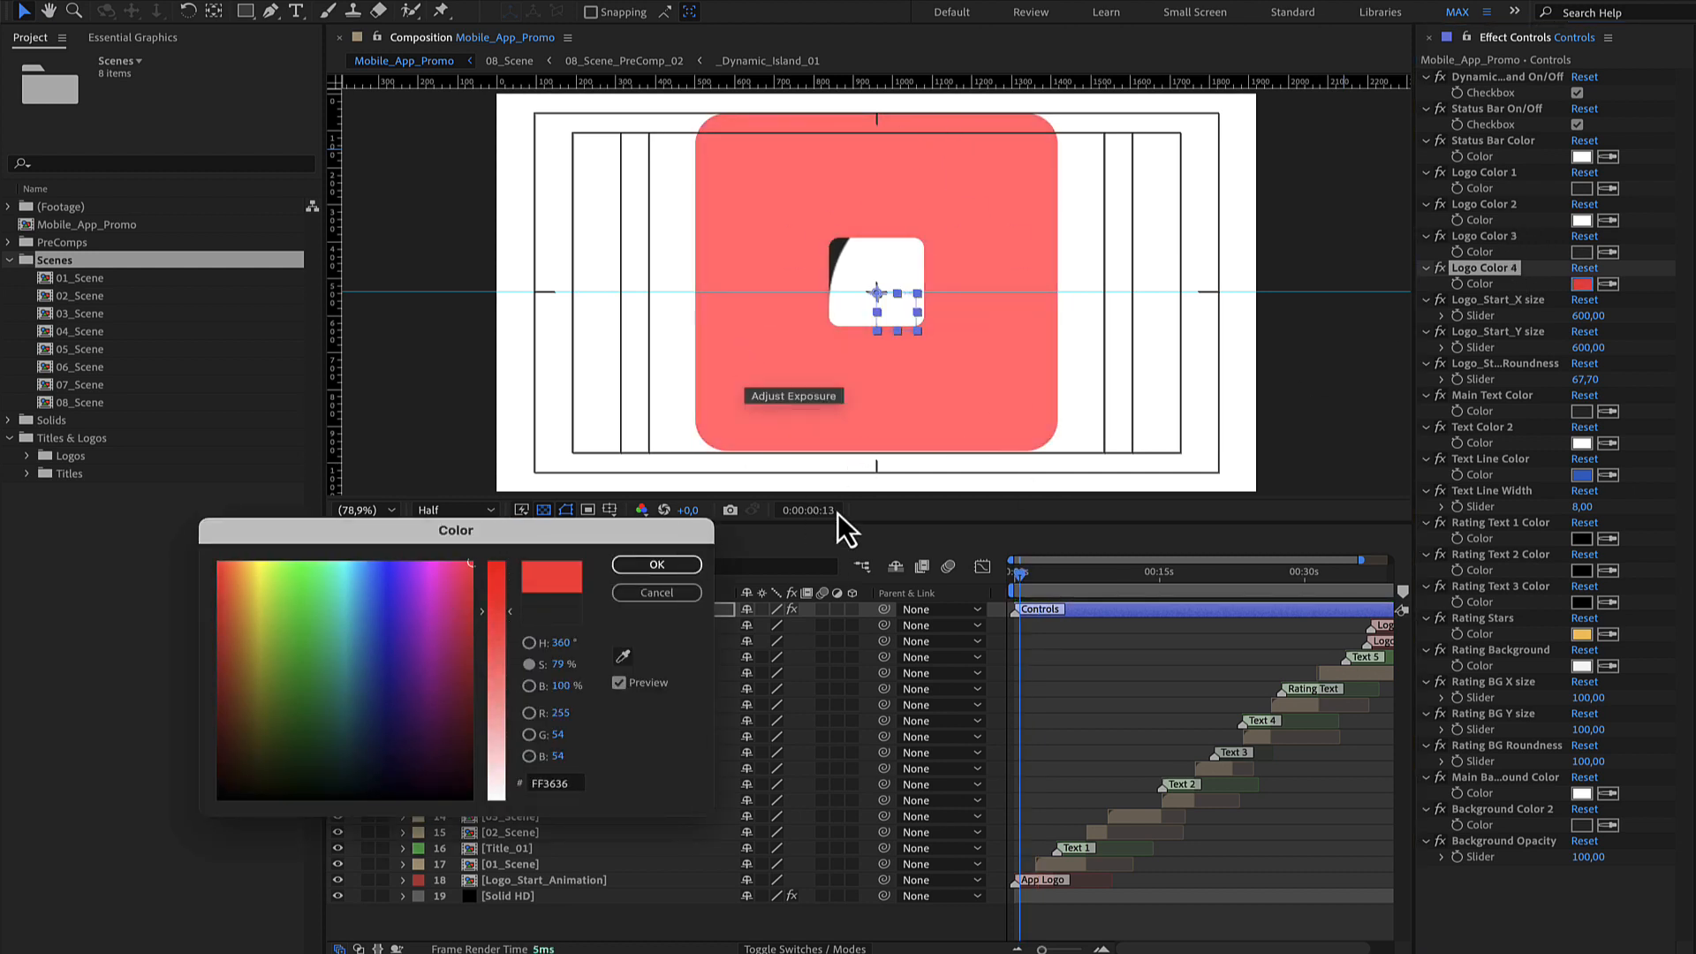
{"action": "left_click", "coordinate": [656, 592]}
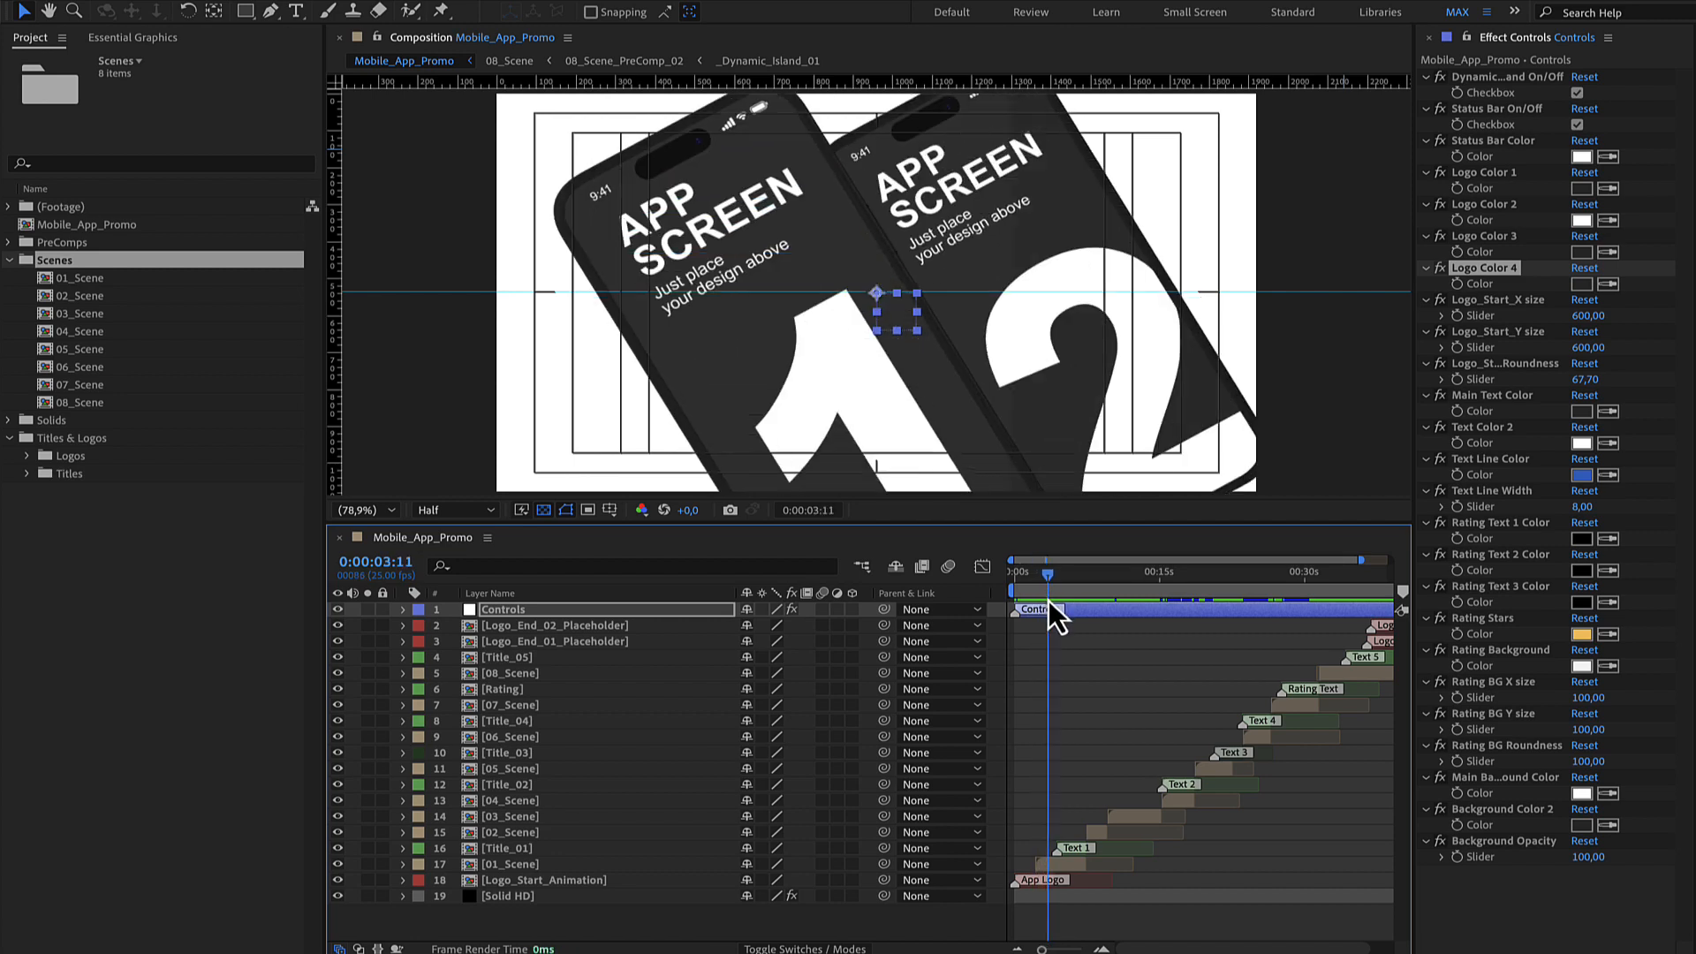
{"action": "left_click", "coordinate": [1162, 603]}
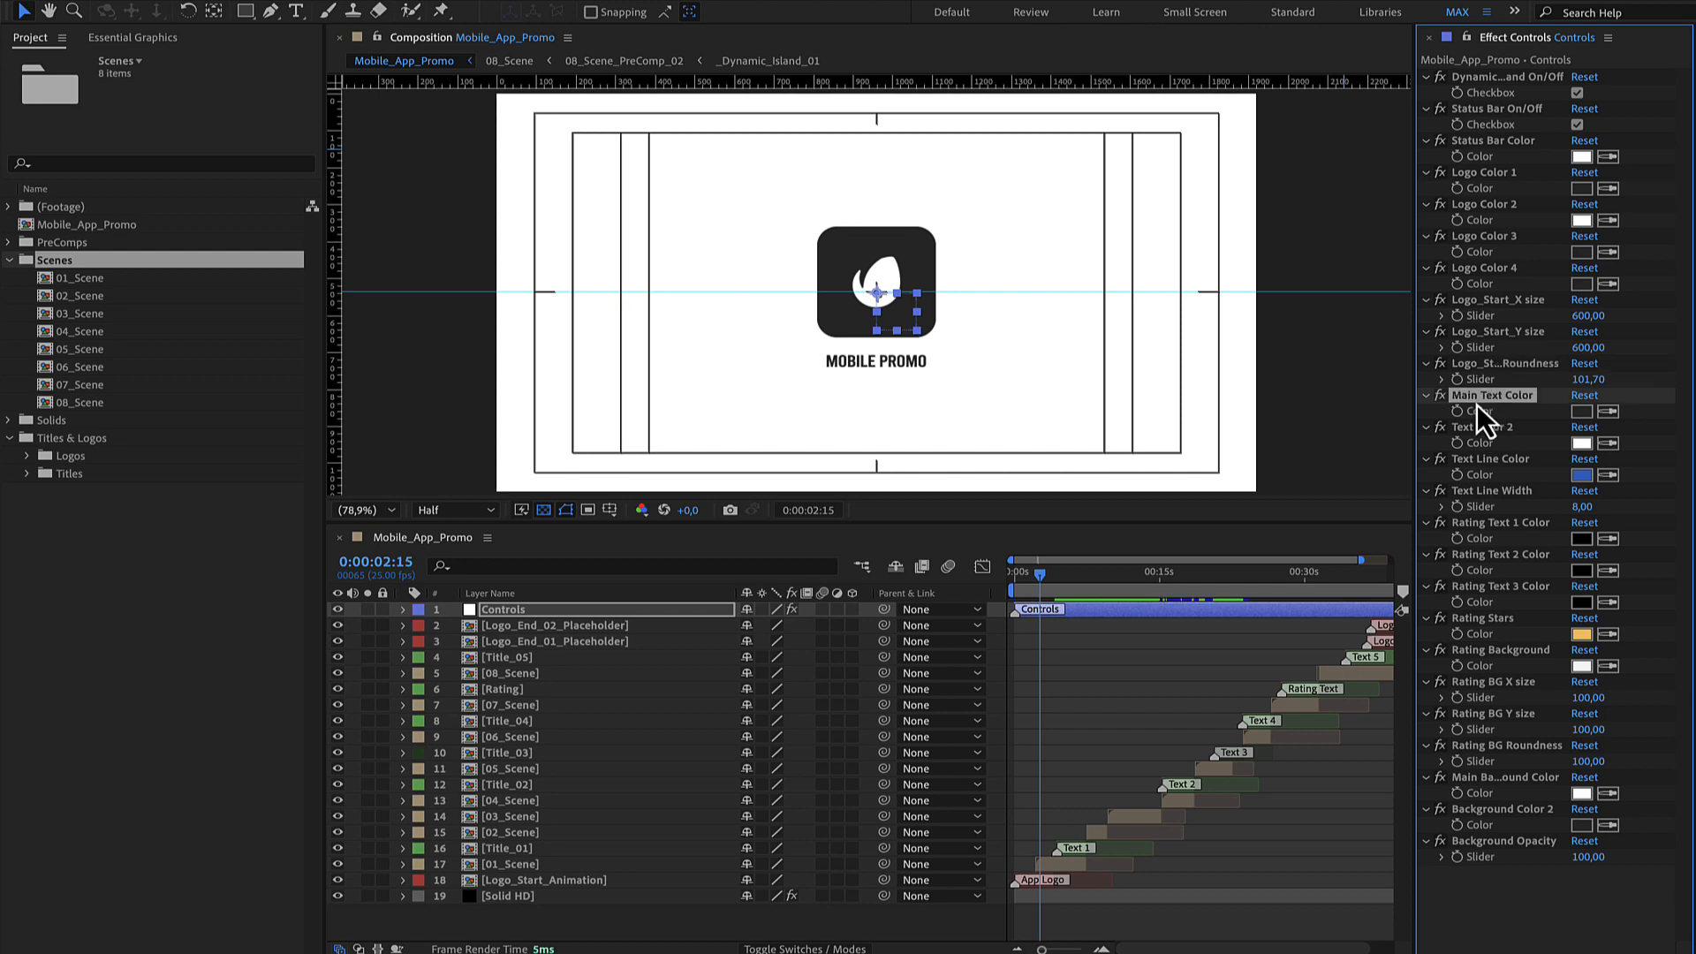
{"action": "left_click", "coordinate": [1056, 571]}
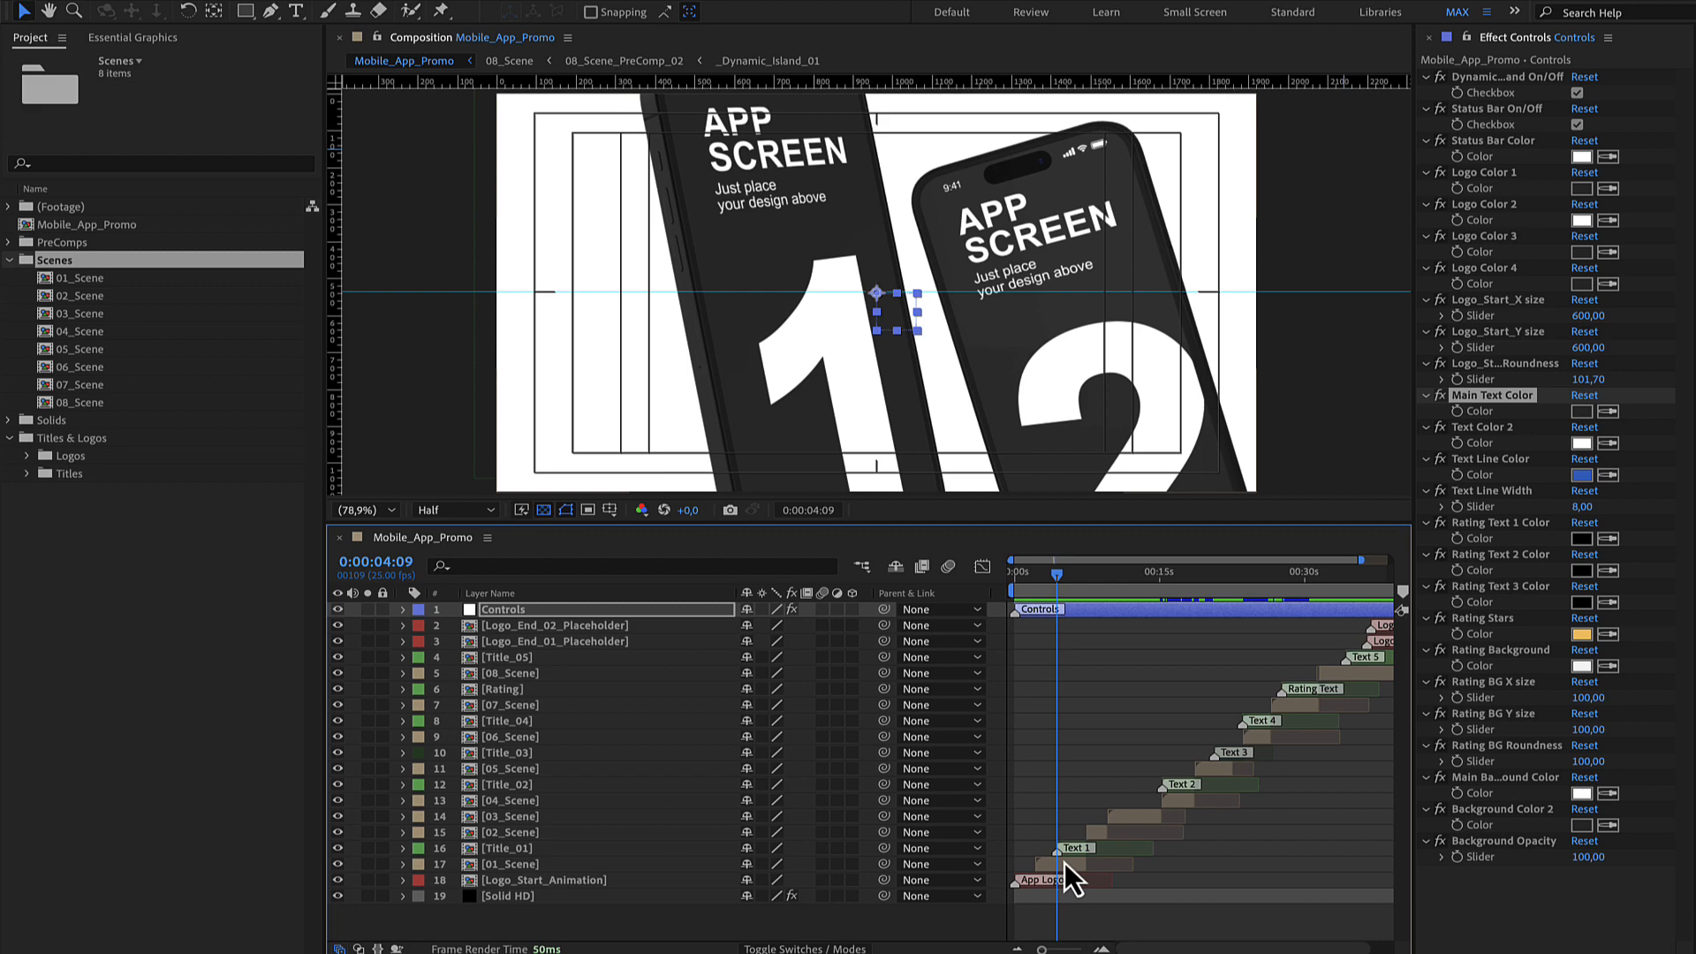
- Open 01_Scene and 01_Scene_PreComp_01, select _PreComp_Placeholder_01, then close the precomp tabs
{"action": "double_click", "coordinate": [79, 277]}
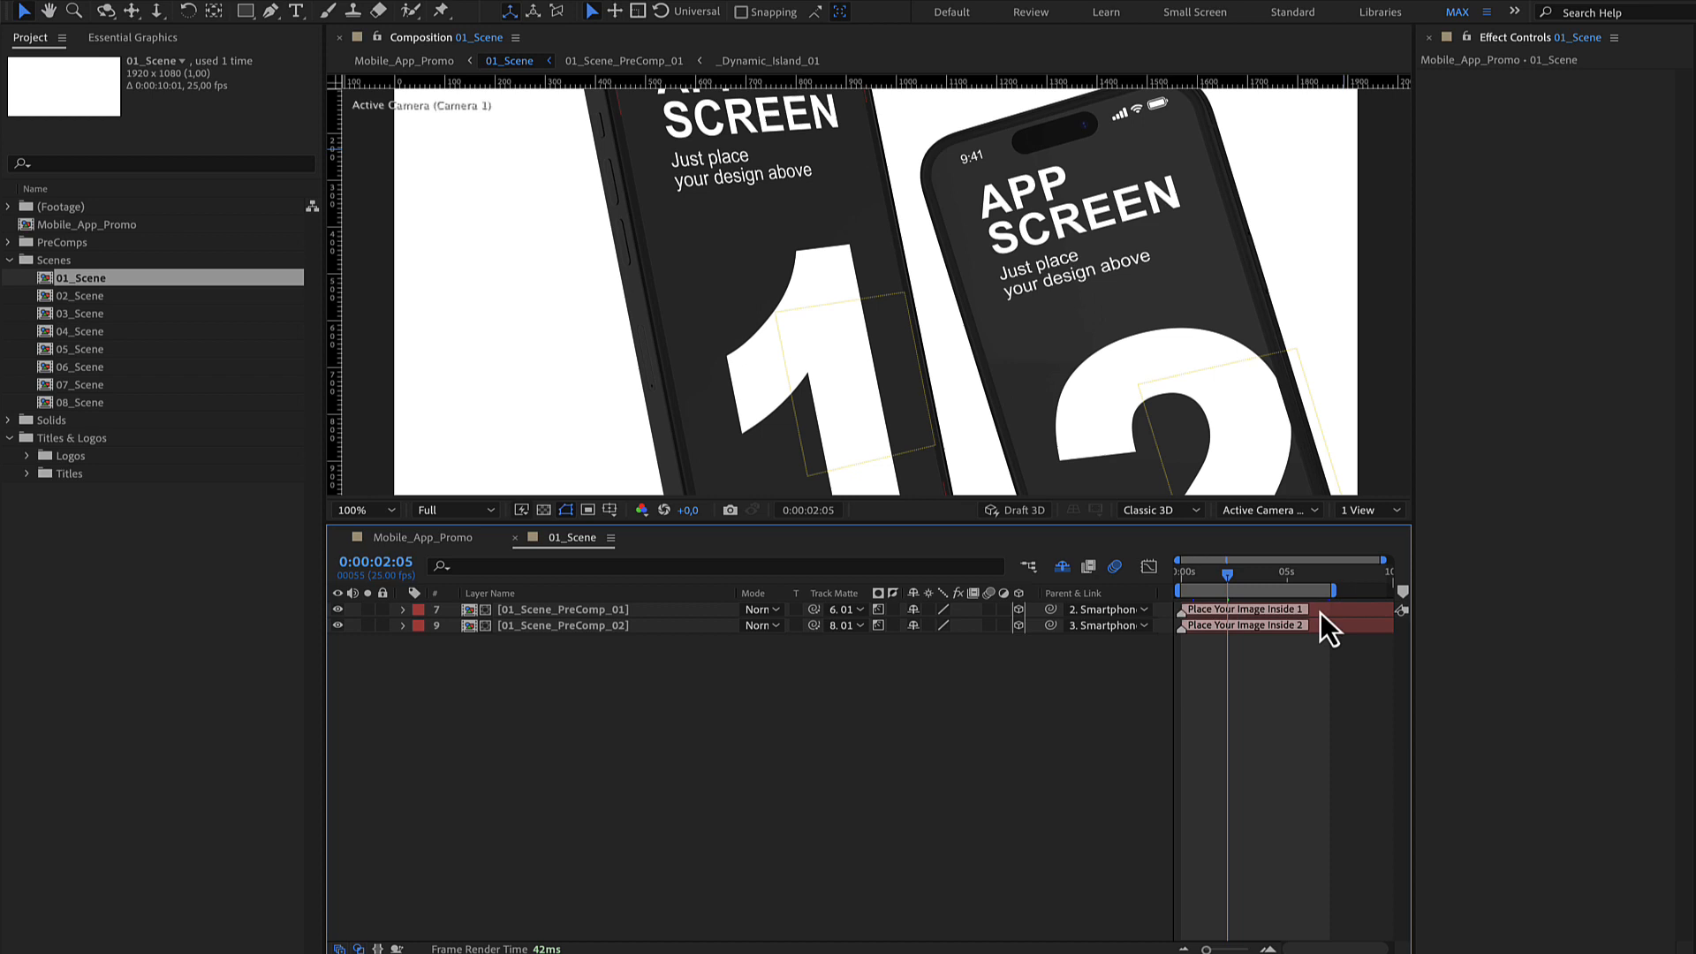
{"action": "double_click", "coordinate": [563, 609]}
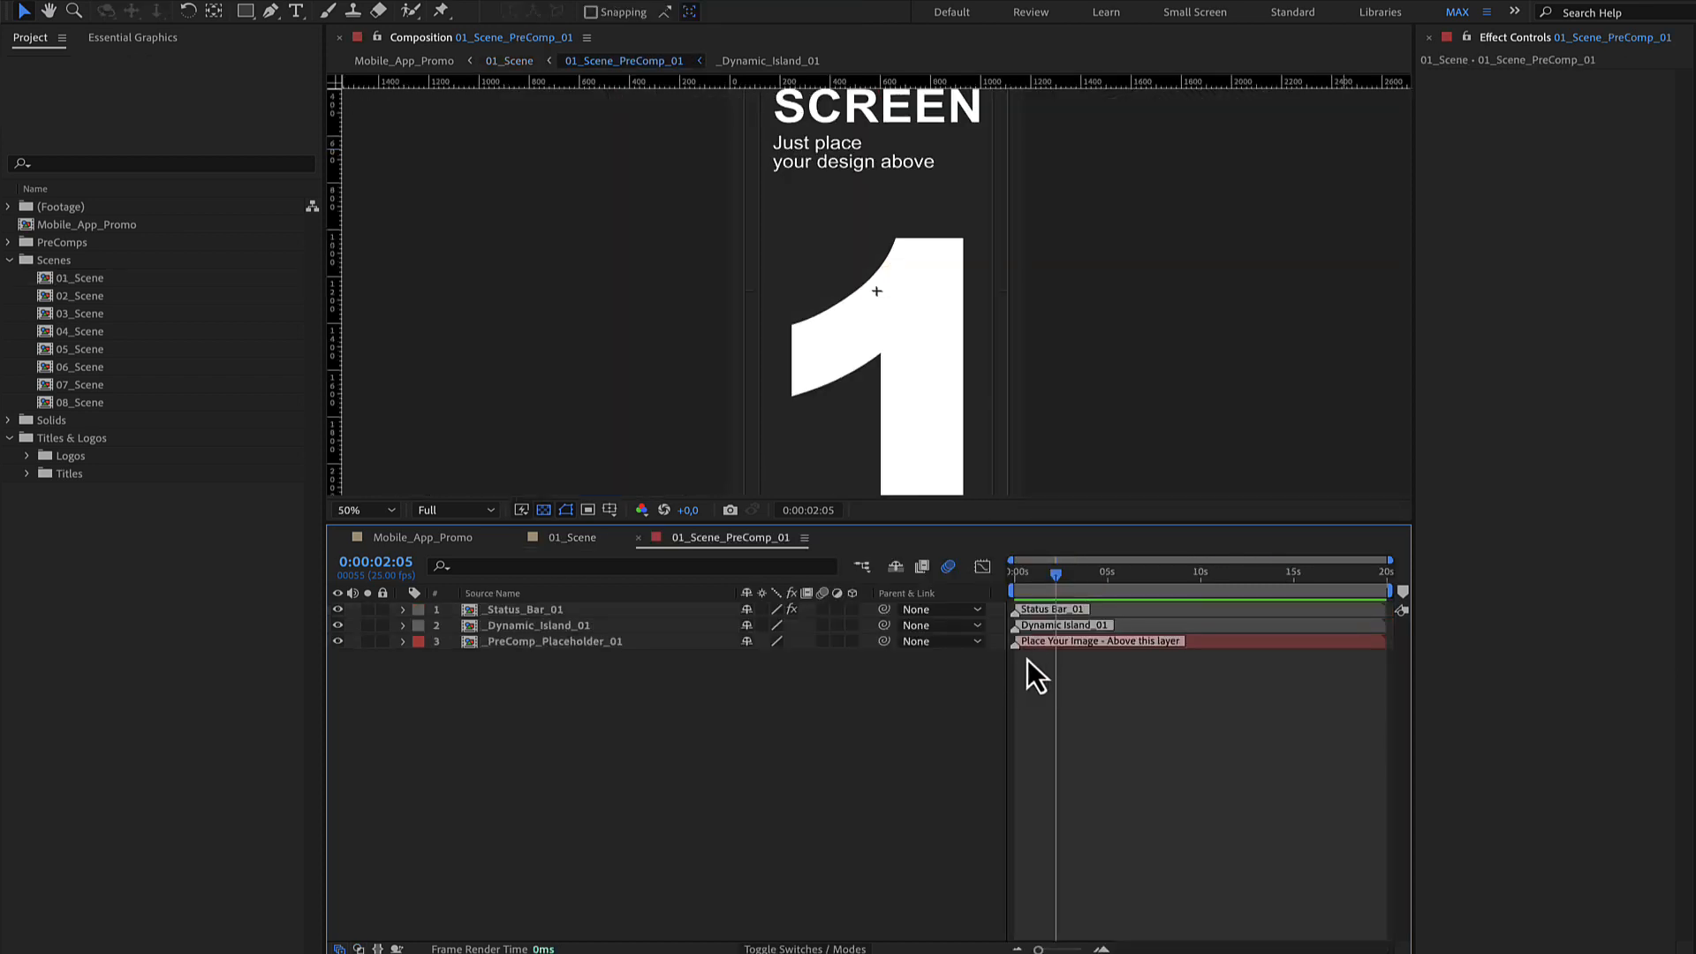
{"action": "left_click", "coordinate": [551, 640]}
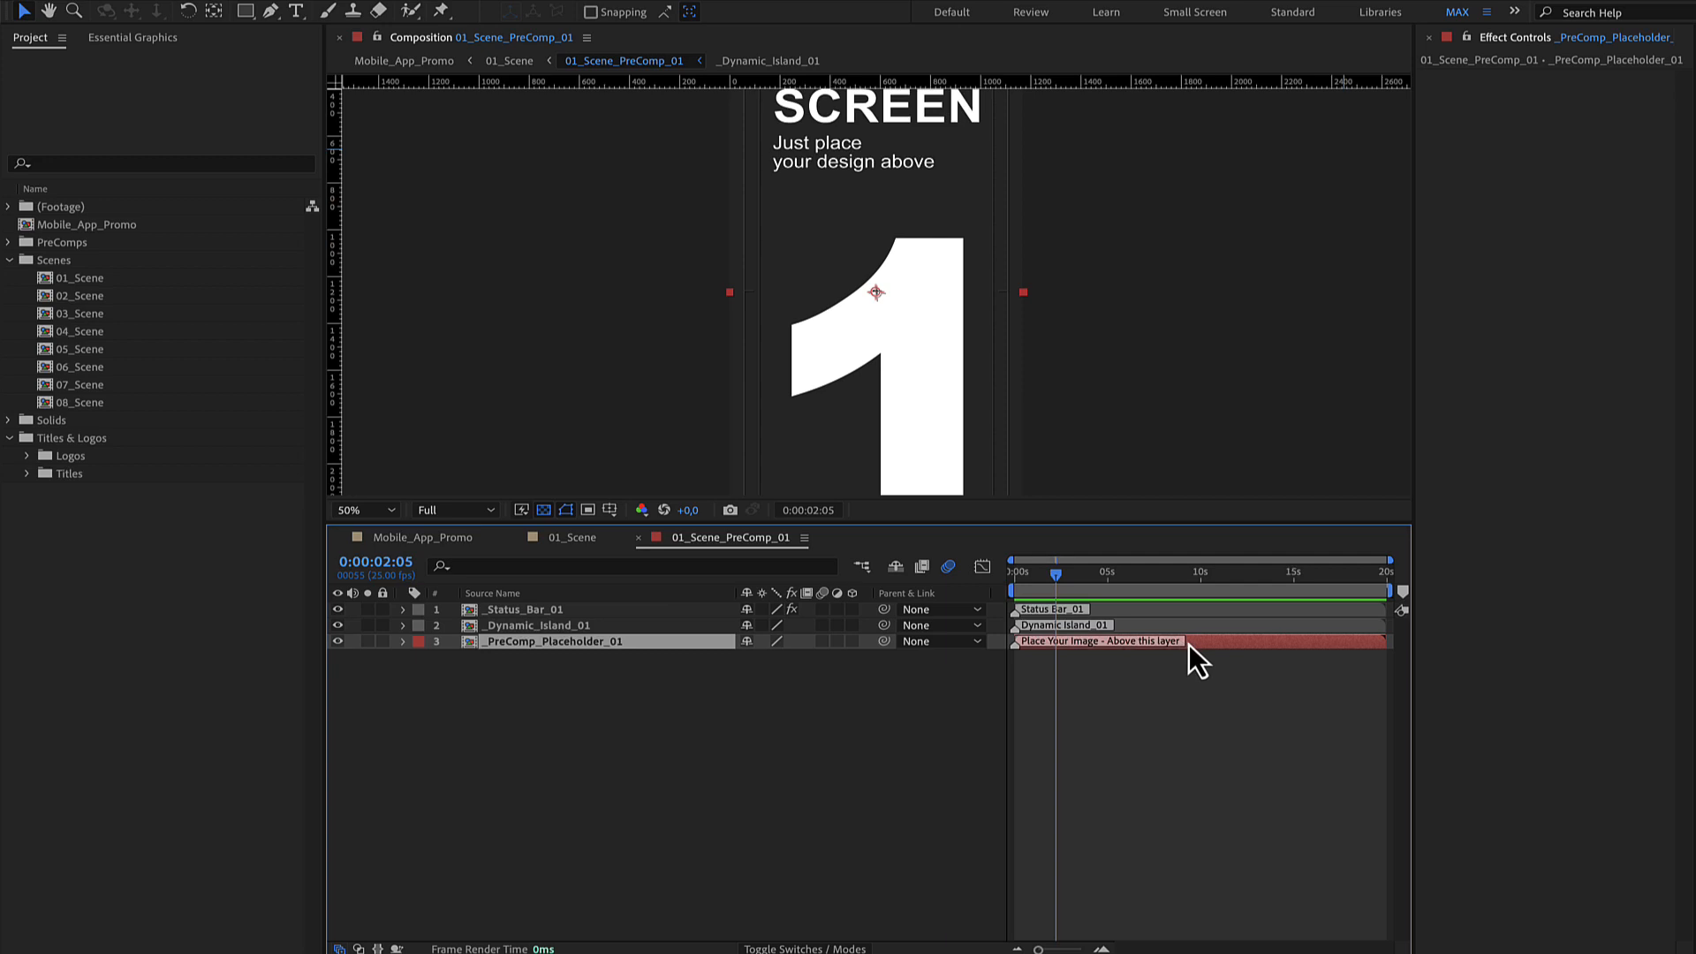
{"action": "mouse_move", "coordinate": [1047, 655]}
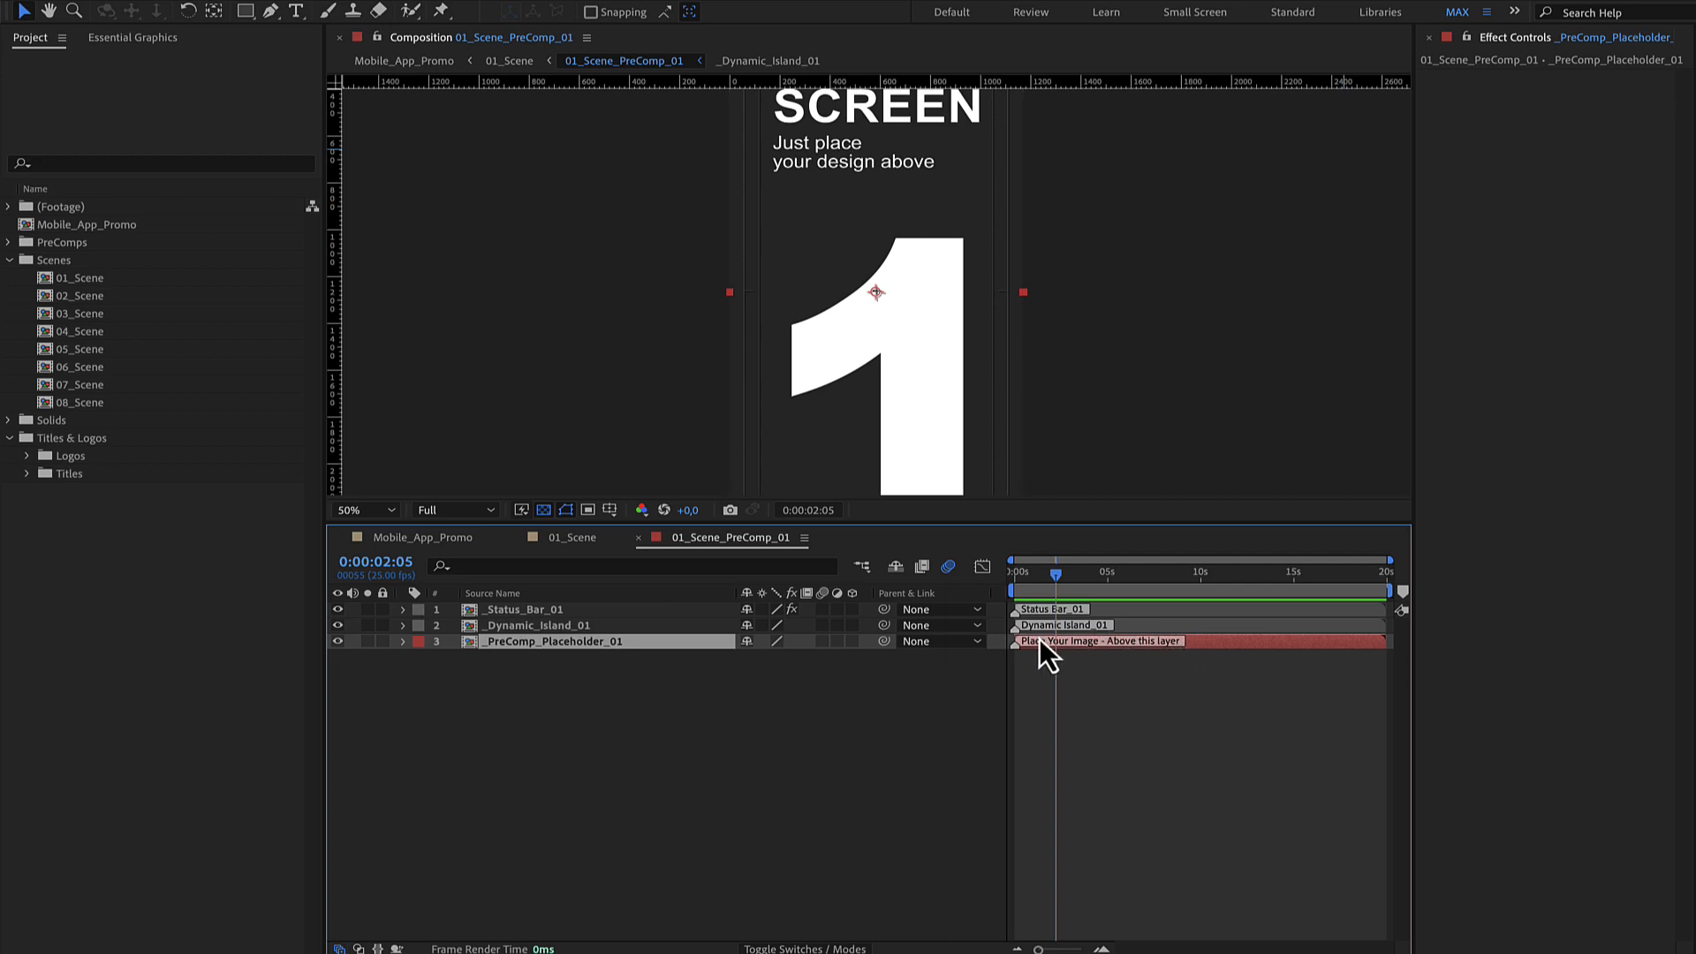
{"action": "mouse_move", "coordinate": [842, 618]}
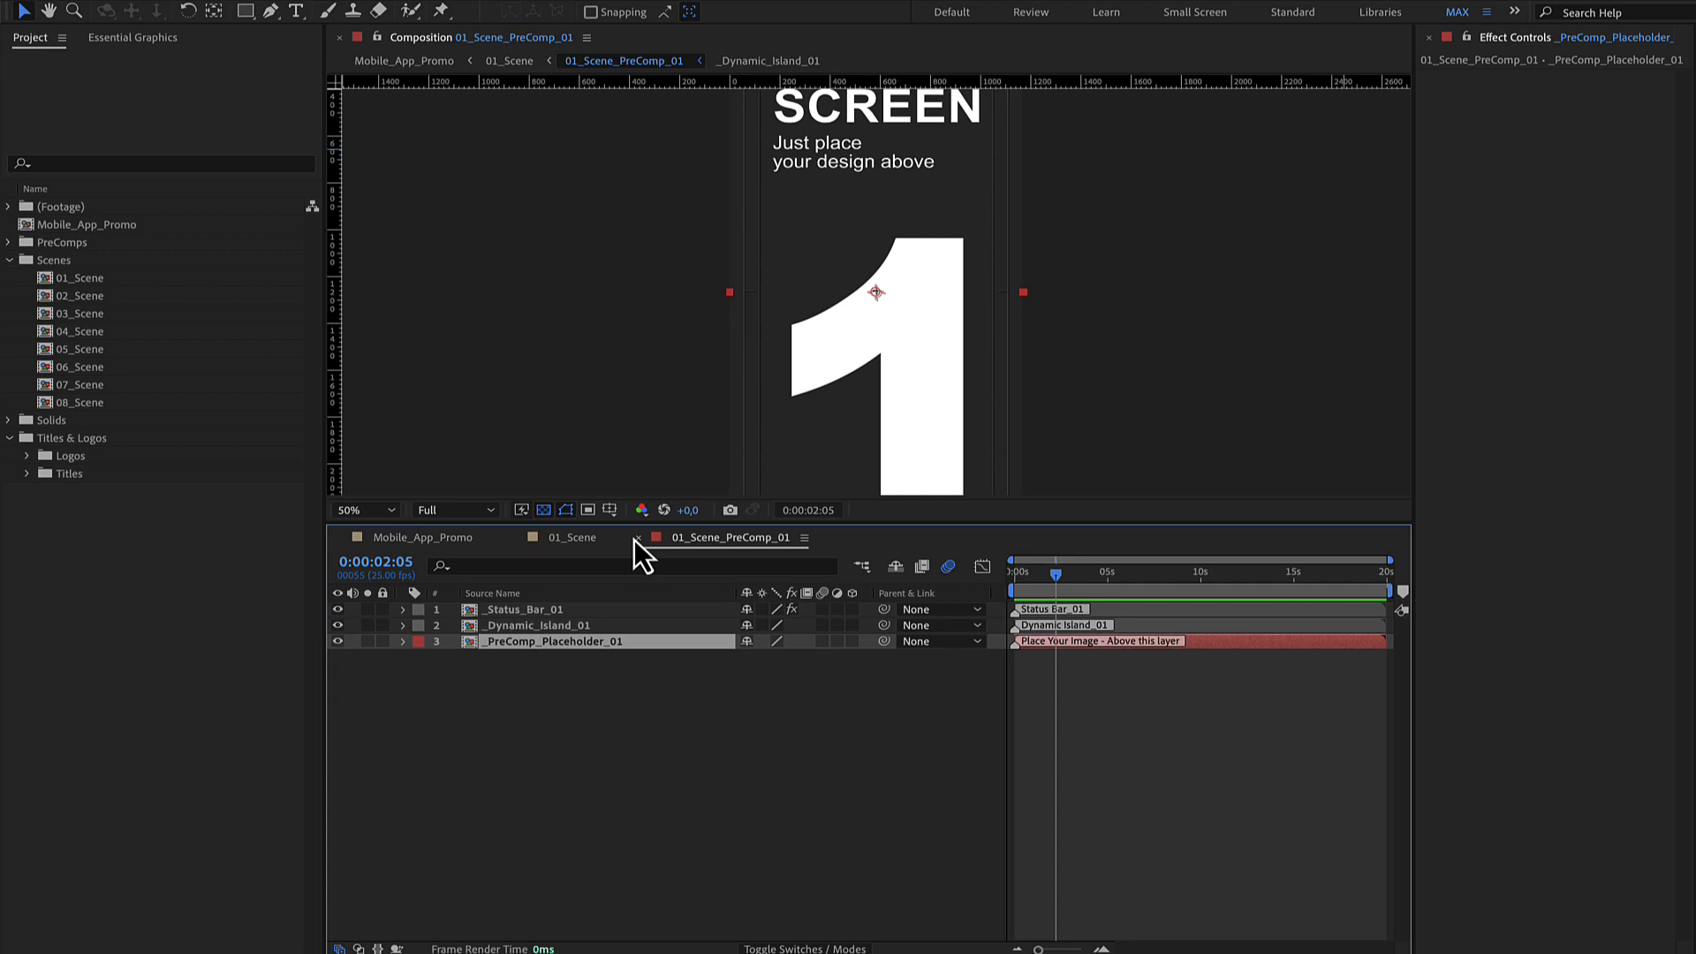
{"action": "left_click", "coordinate": [404, 60]}
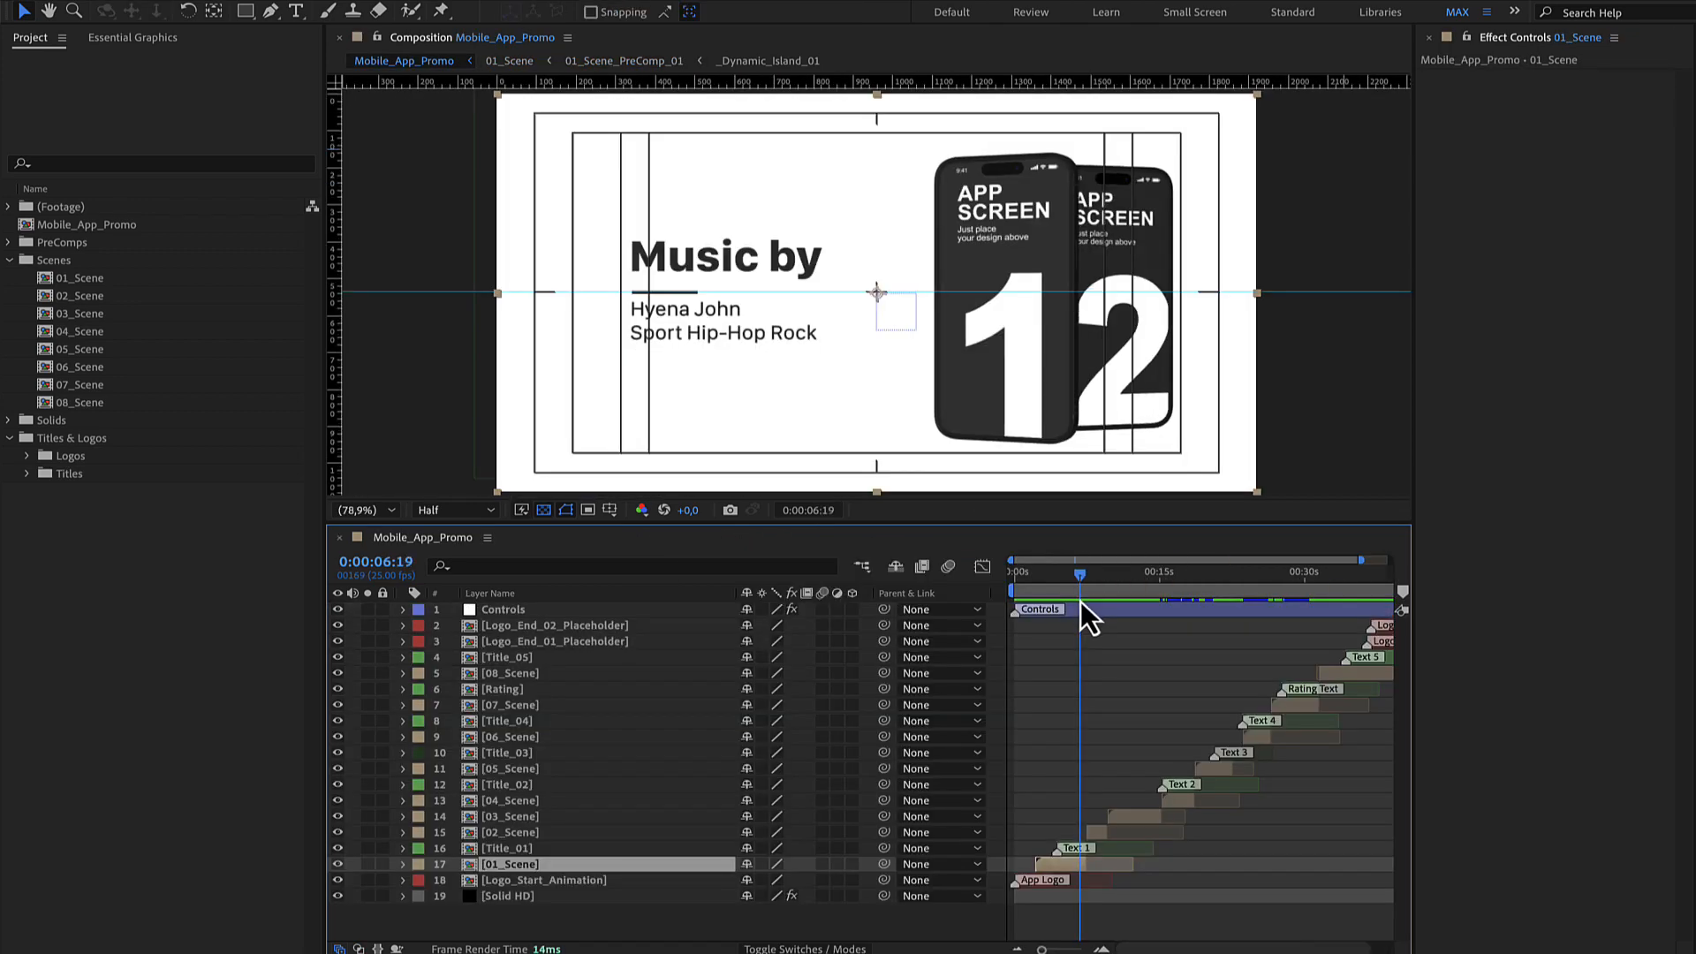
- Open and cancel the Main Text Color picker, then jump to the Rating scene near 0:00:30
{"action": "left_click", "coordinate": [1071, 848]}
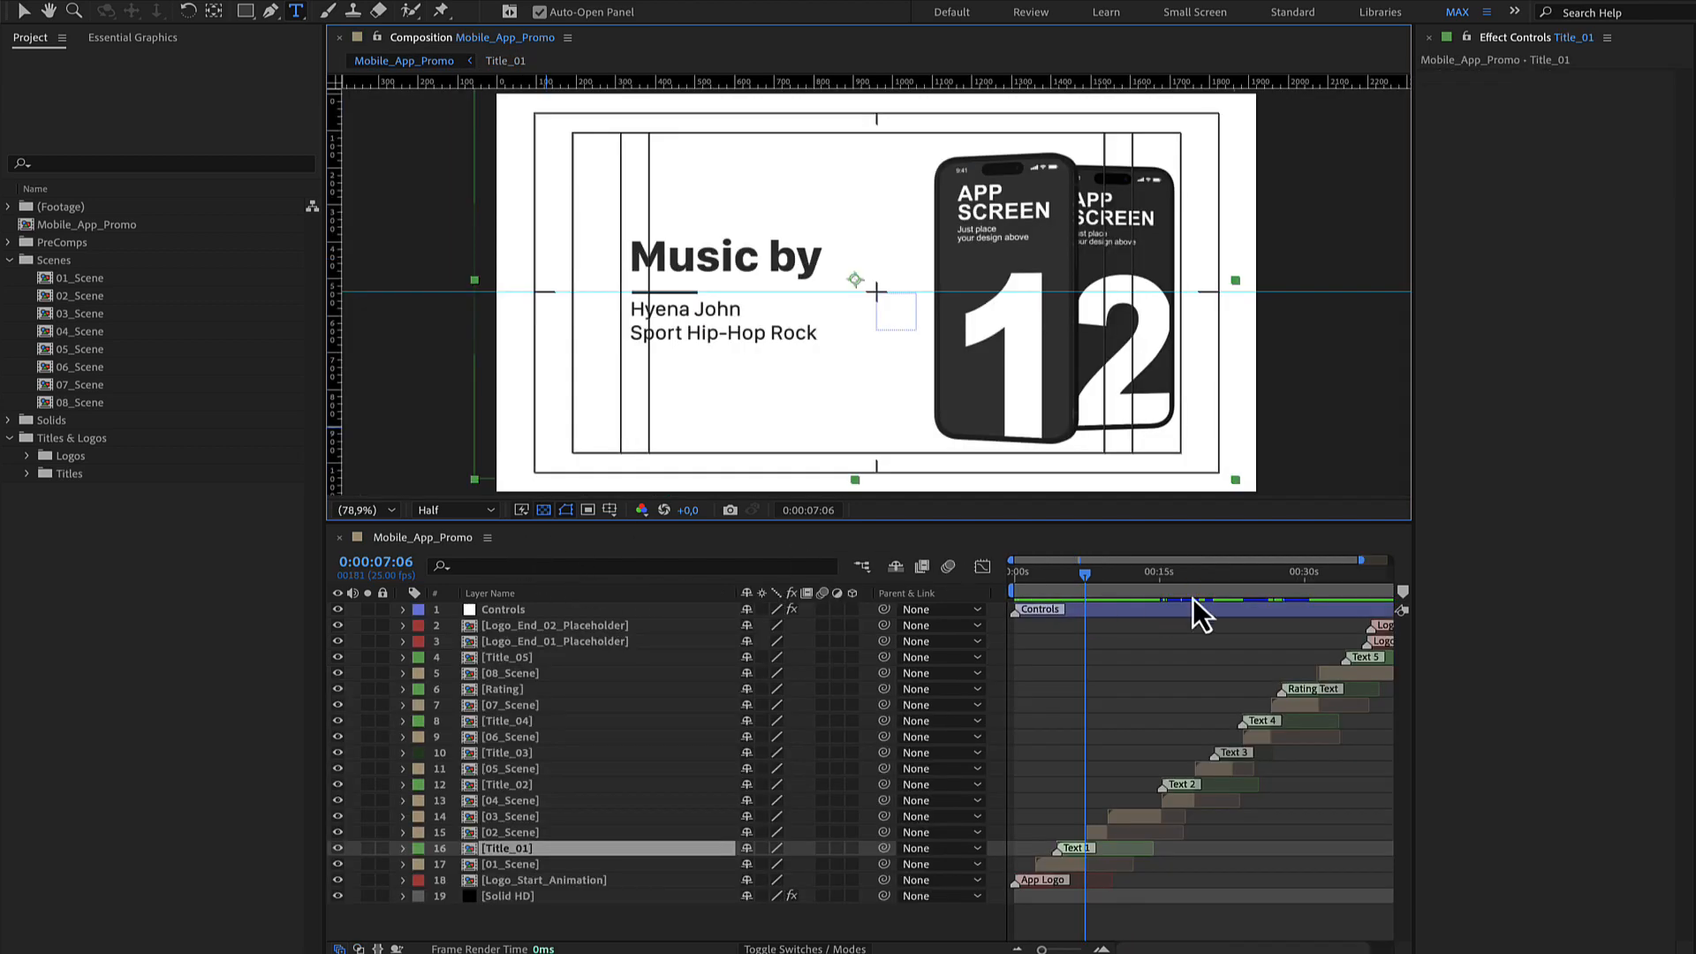
{"action": "left_click", "coordinate": [501, 609]}
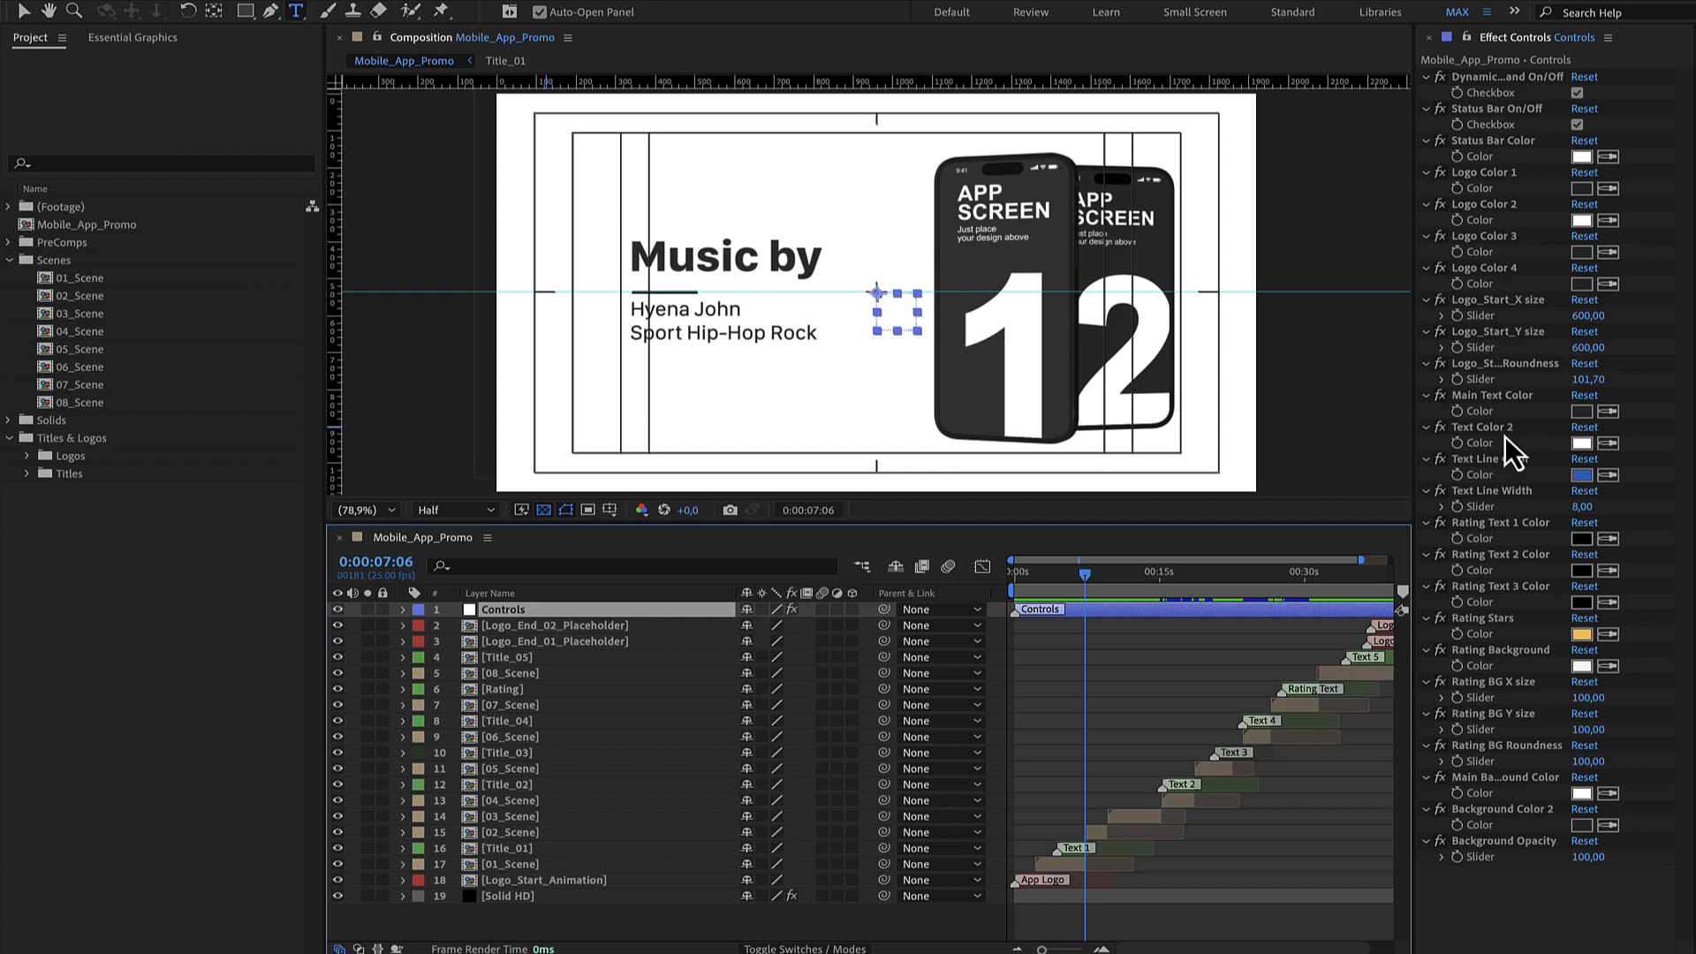
{"action": "left_click", "coordinate": [1490, 394]}
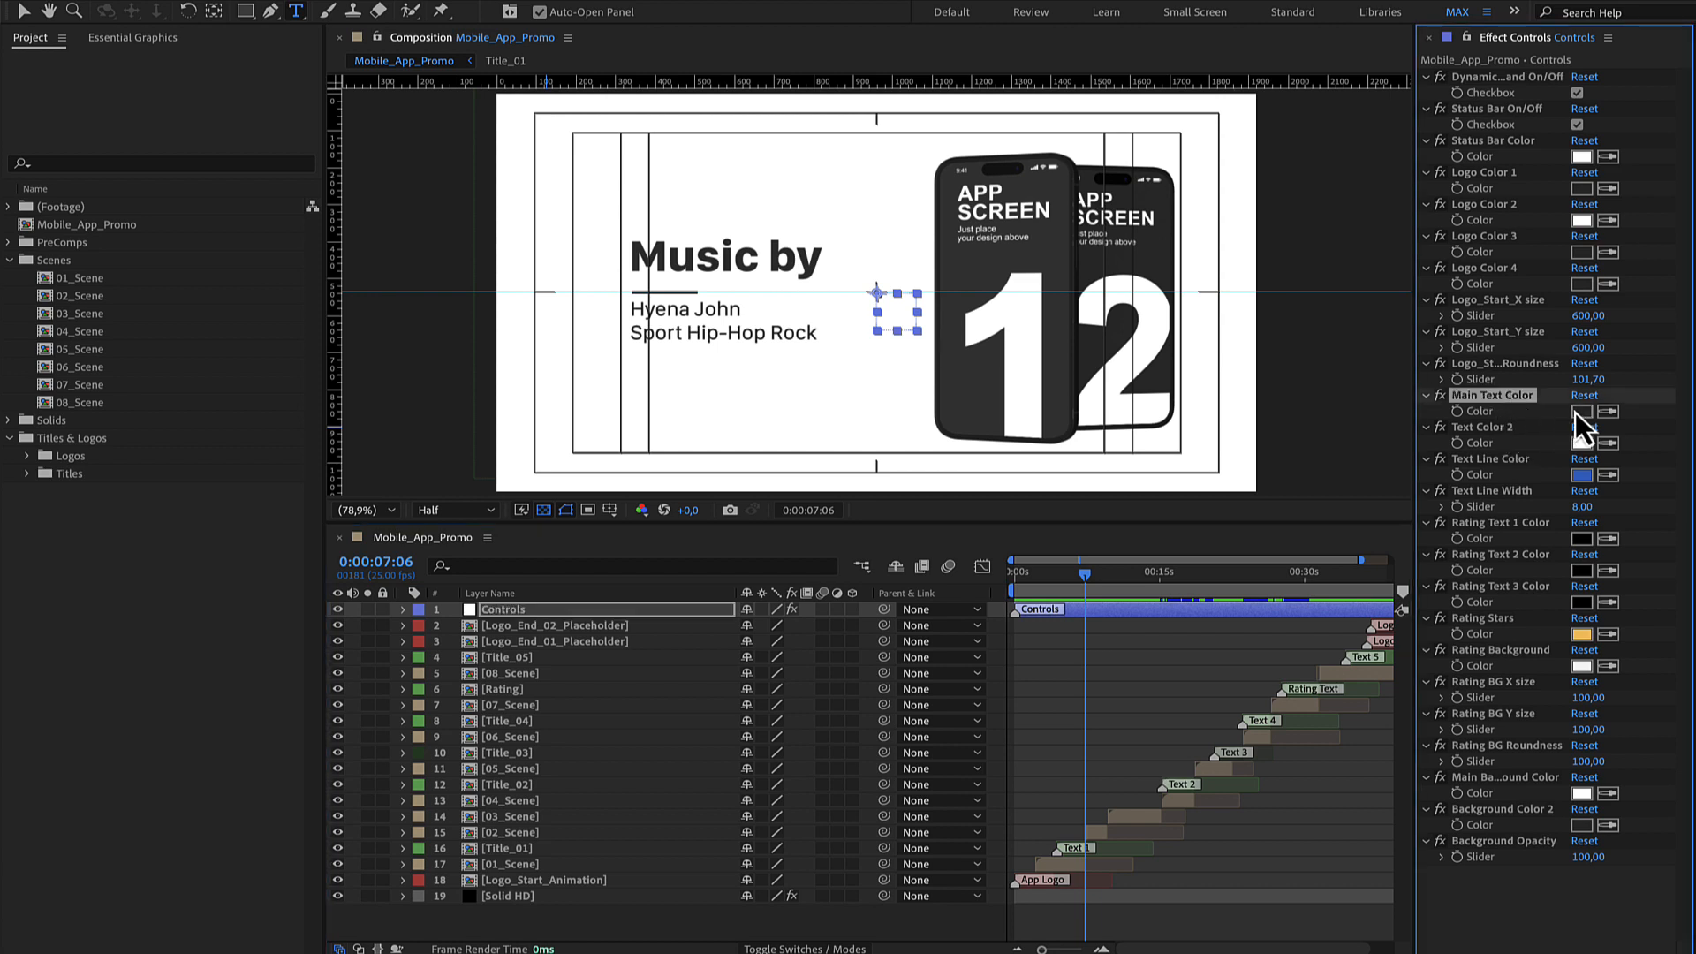
{"action": "left_click", "coordinate": [1580, 411]}
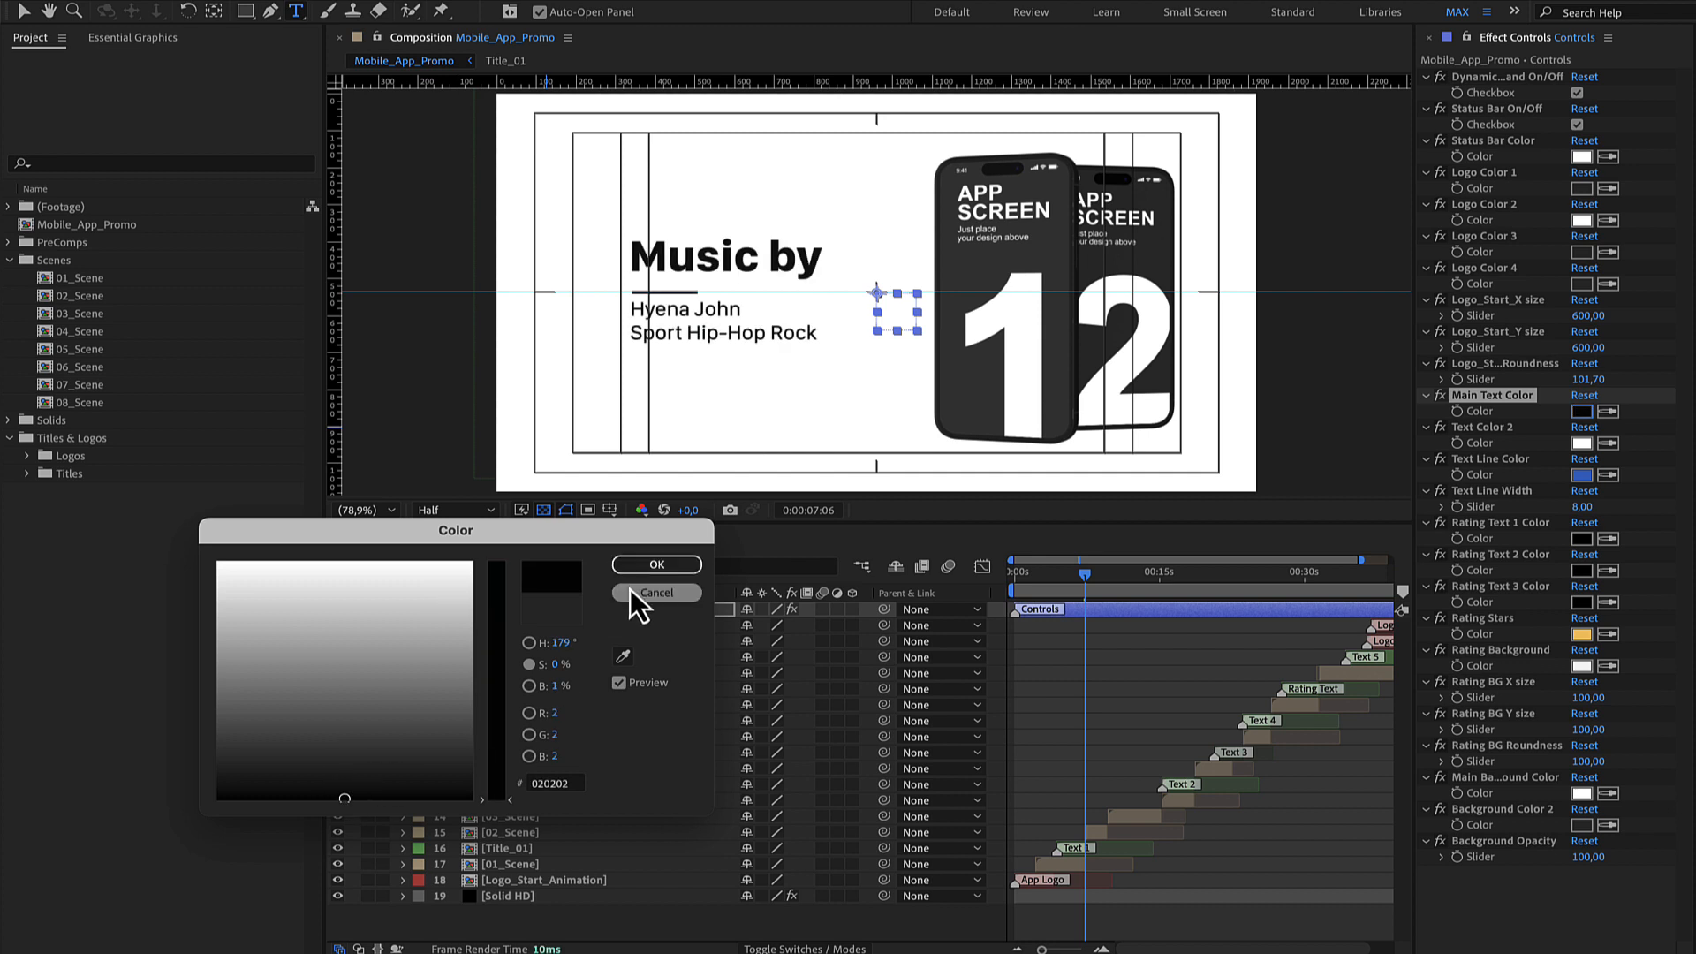
{"action": "left_click", "coordinate": [657, 591]}
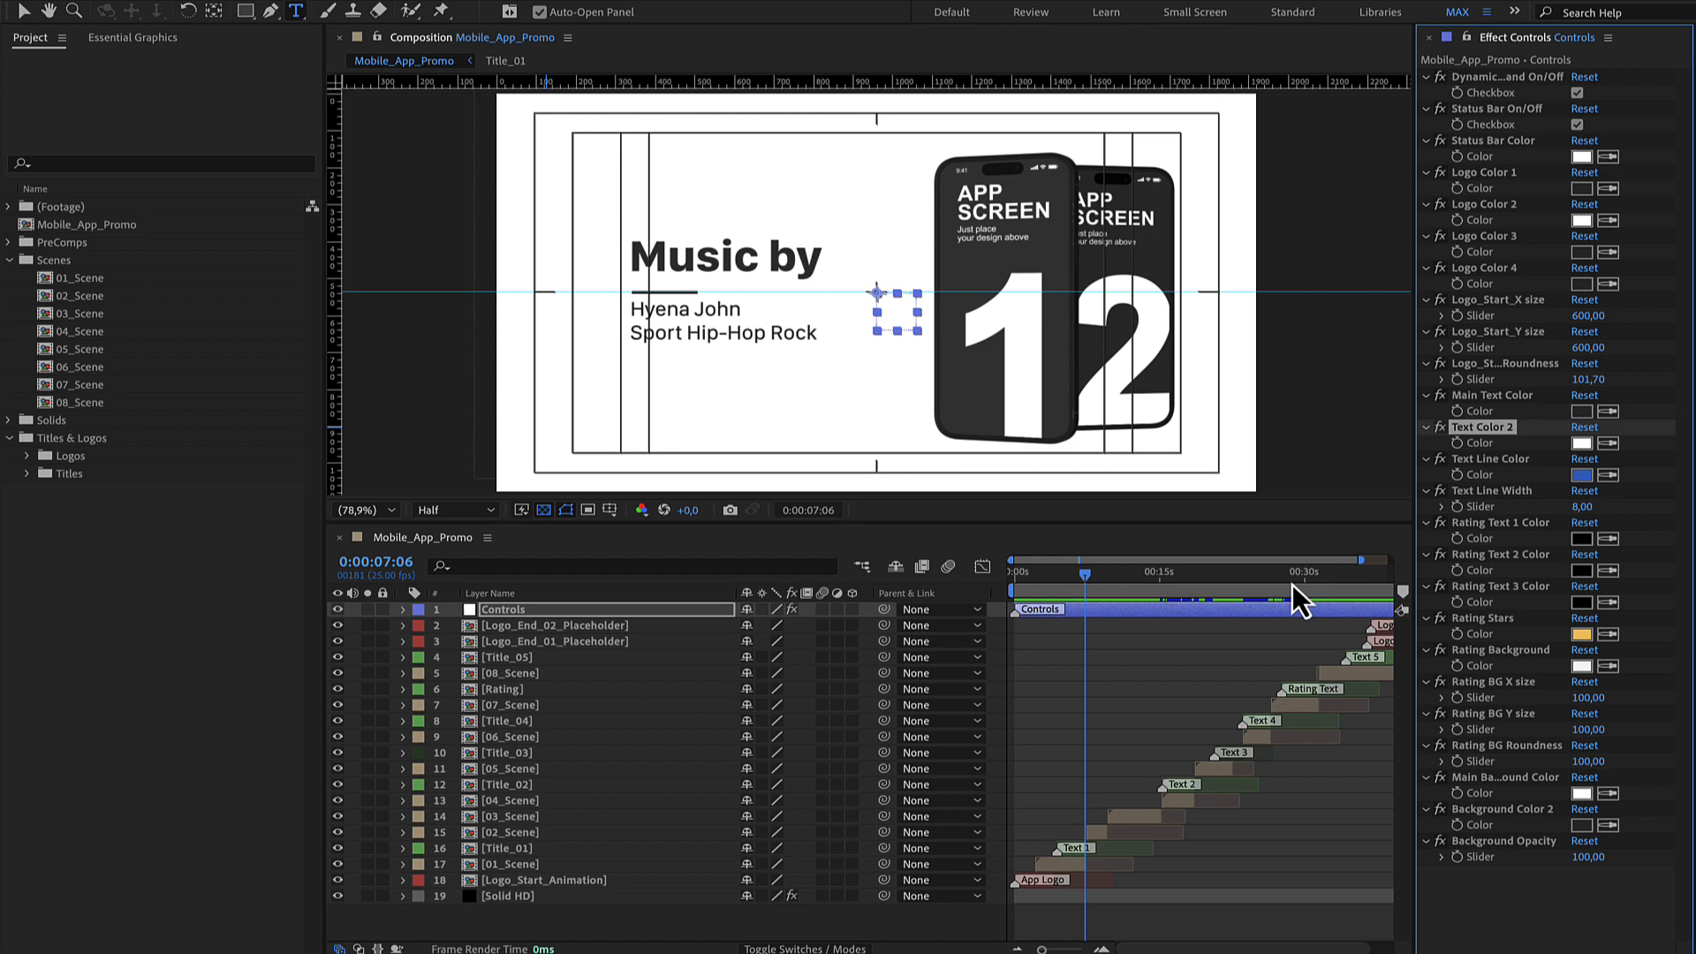
{"action": "left_click", "coordinate": [1240, 573]}
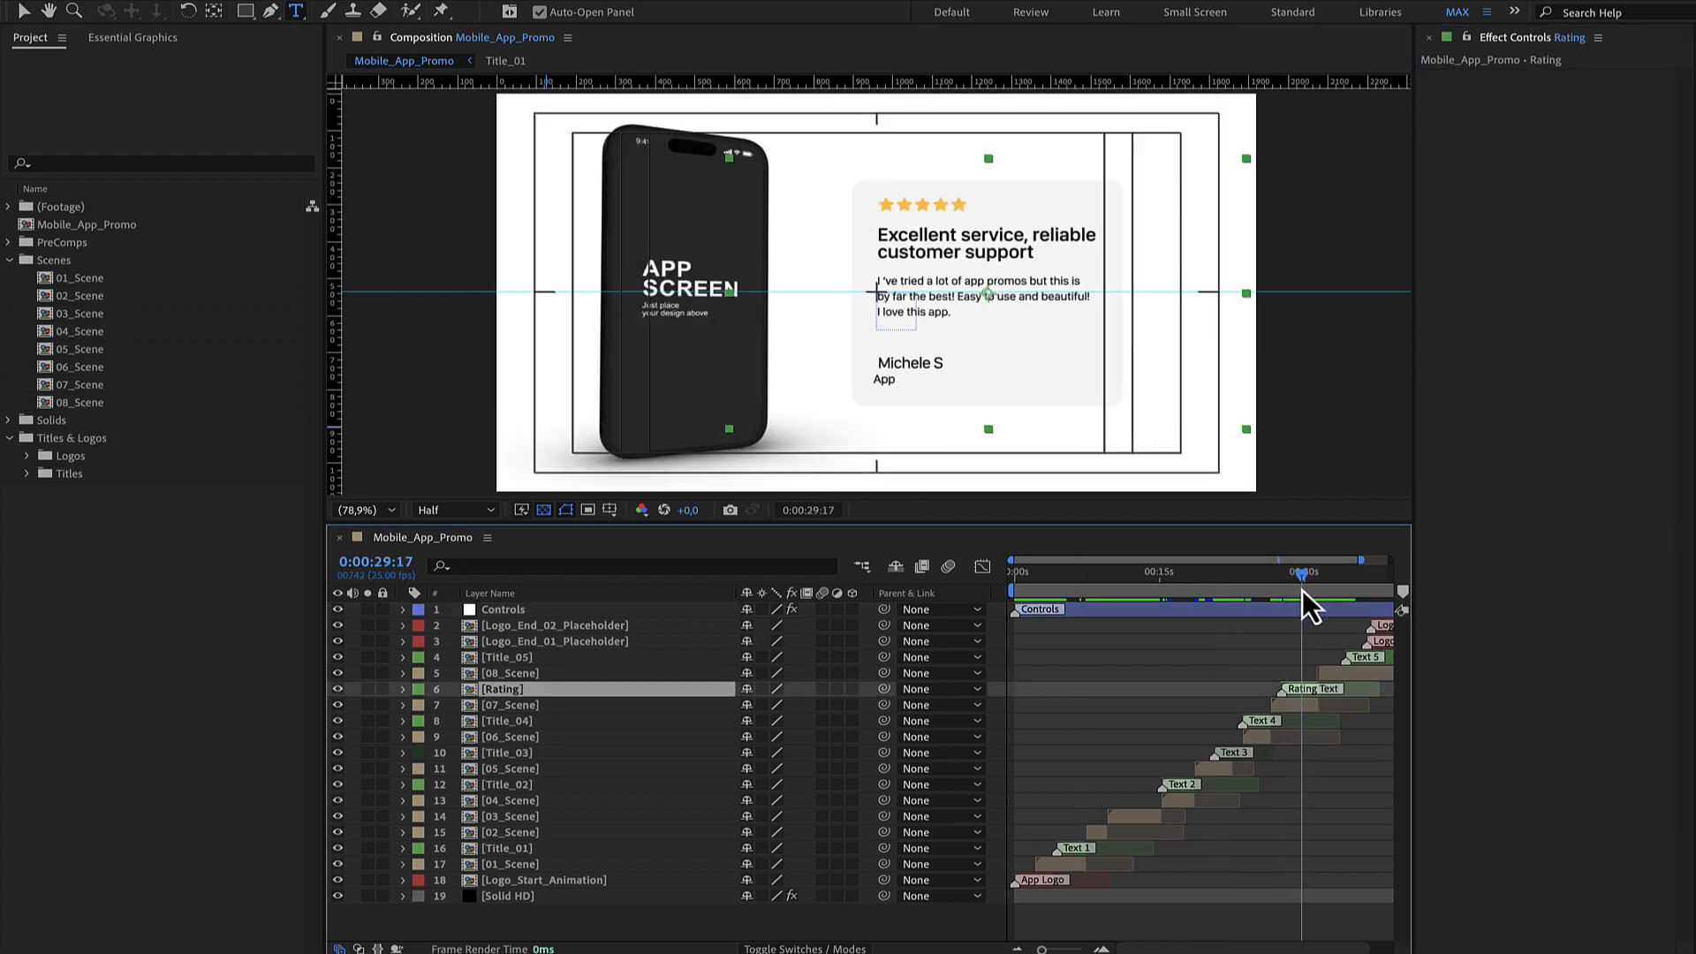
- Make the rating stars red and the review headline blue
{"action": "left_click_drag", "start_coordinate": [1303, 573], "coordinate": [1309, 573]}
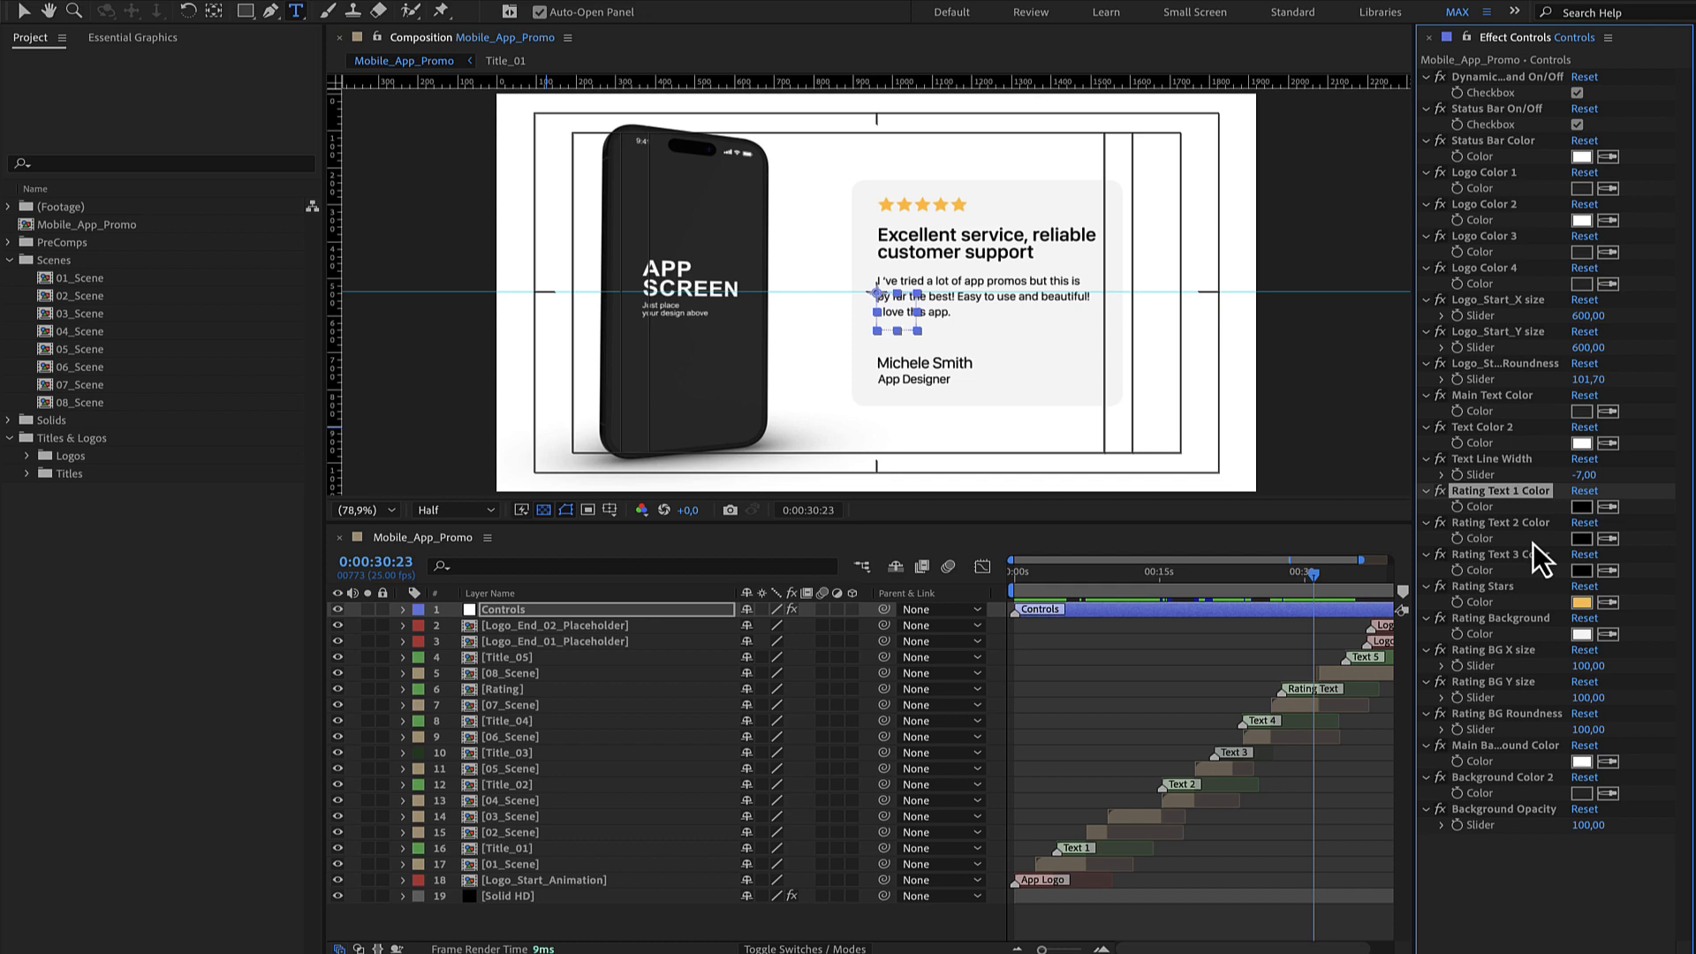
{"action": "left_click", "coordinate": [1584, 601]}
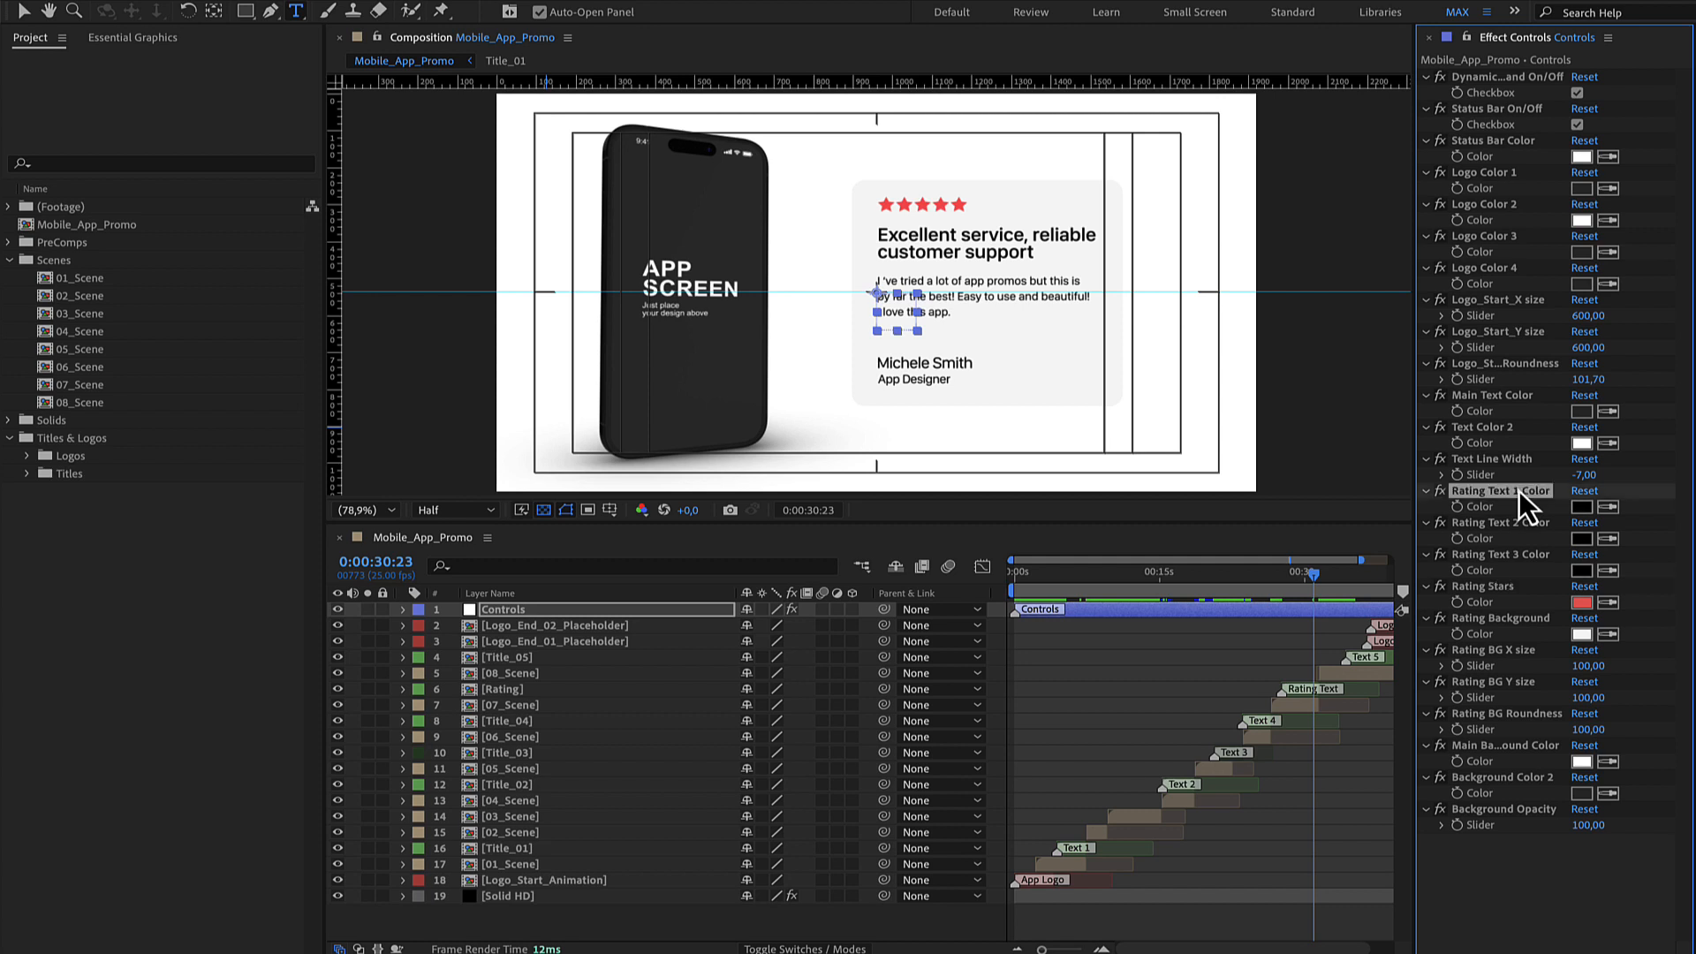
{"action": "left_click", "coordinate": [1582, 506]}
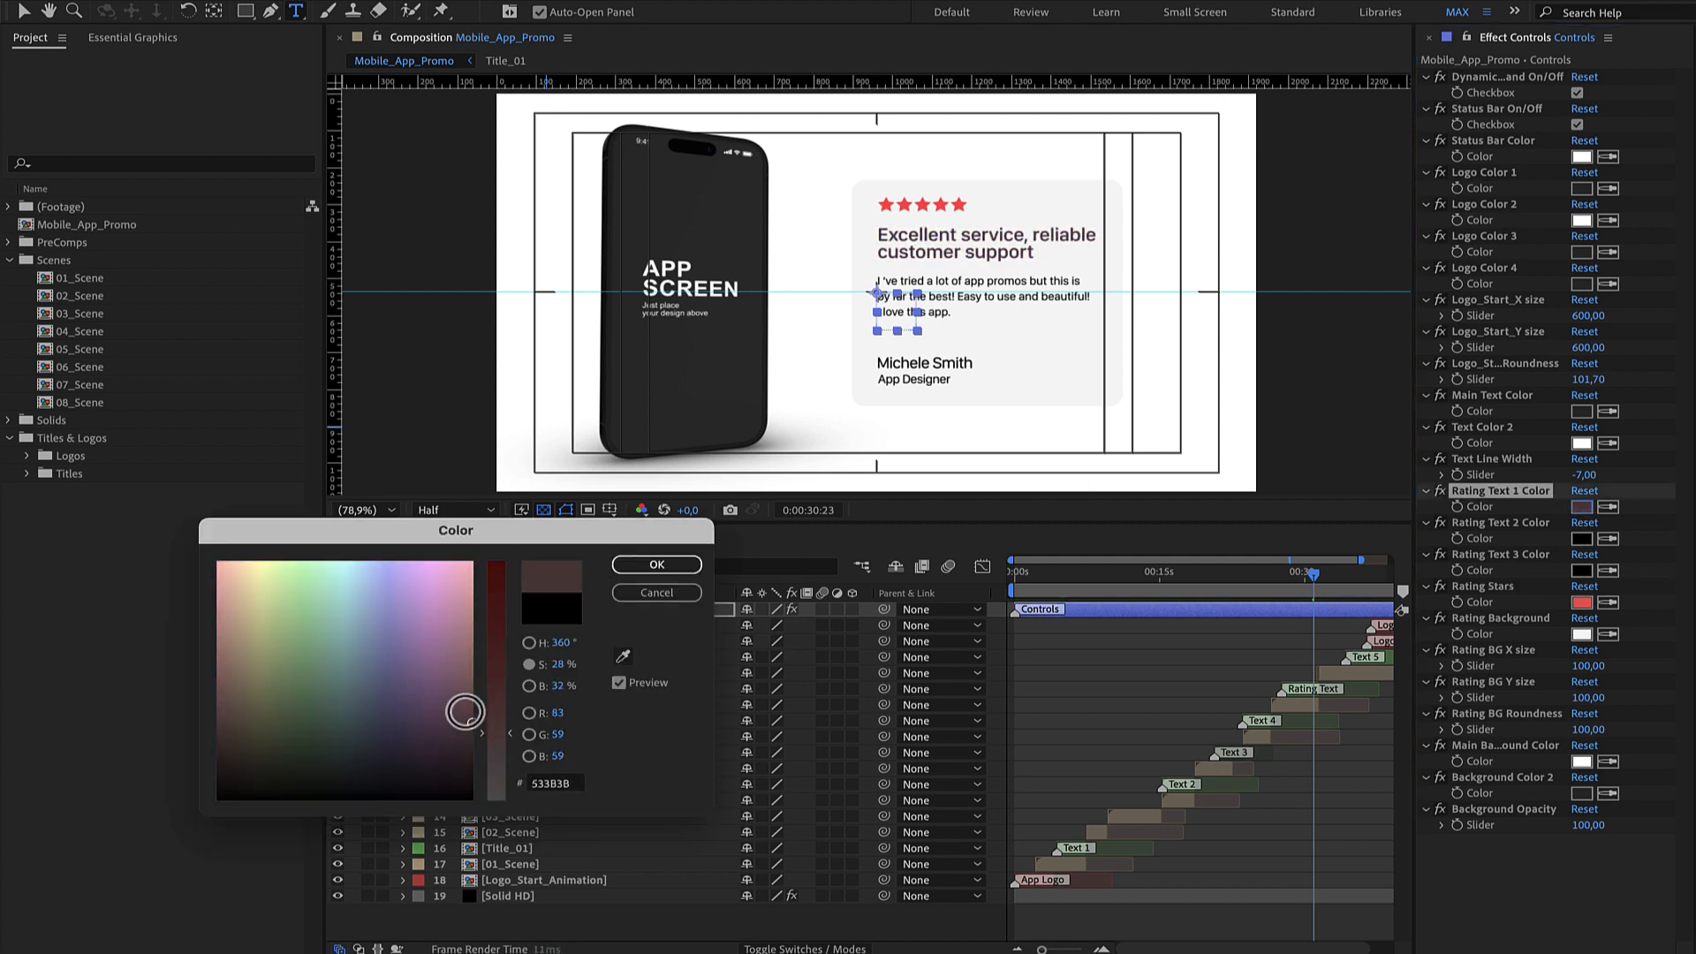
{"action": "left_click", "coordinate": [381, 583]}
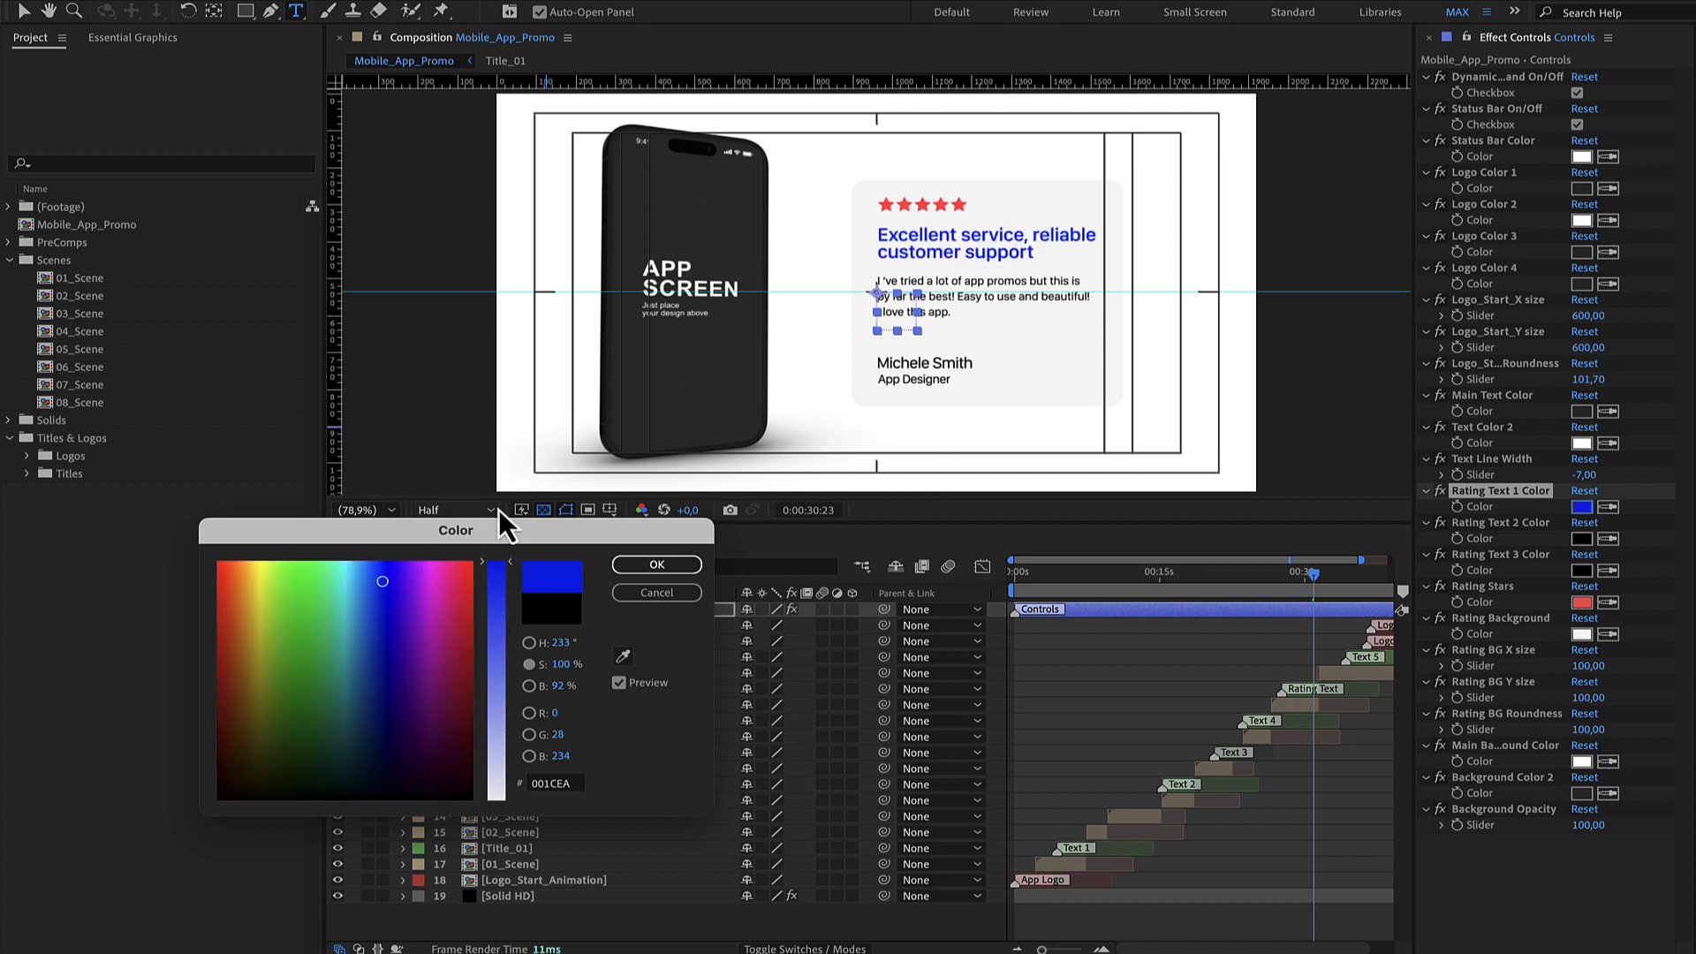
{"action": "left_click", "coordinate": [654, 565]}
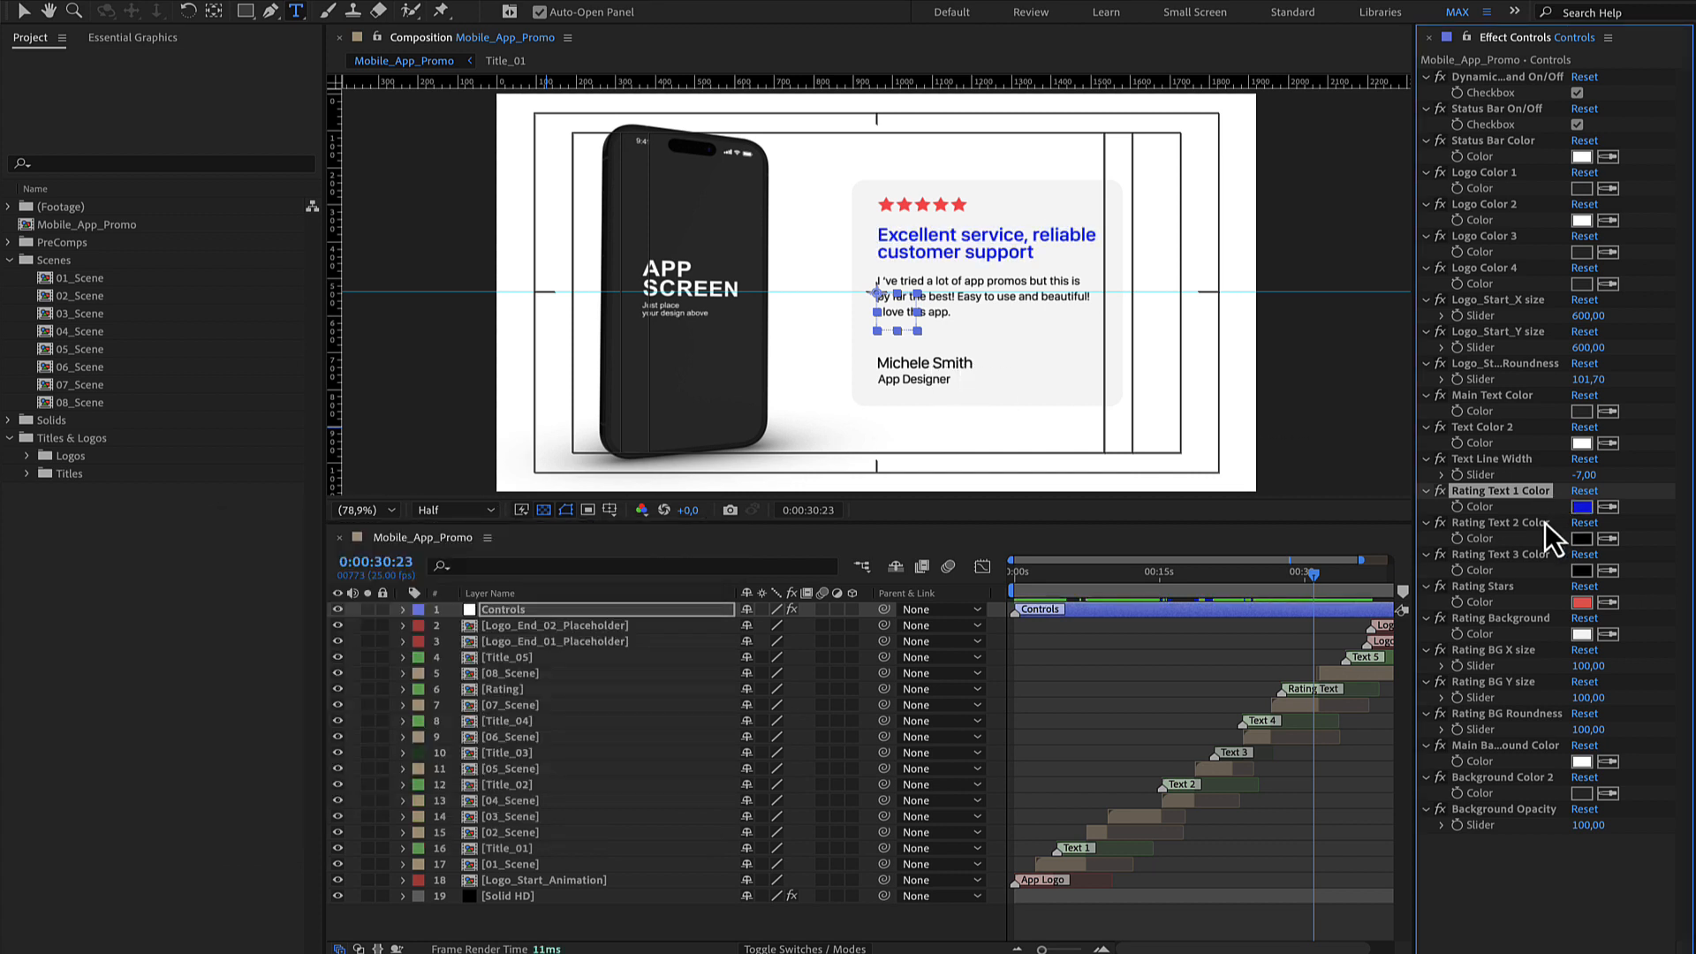
- Make the review body text red and the reviewer name blue
{"action": "left_click", "coordinate": [1586, 538]}
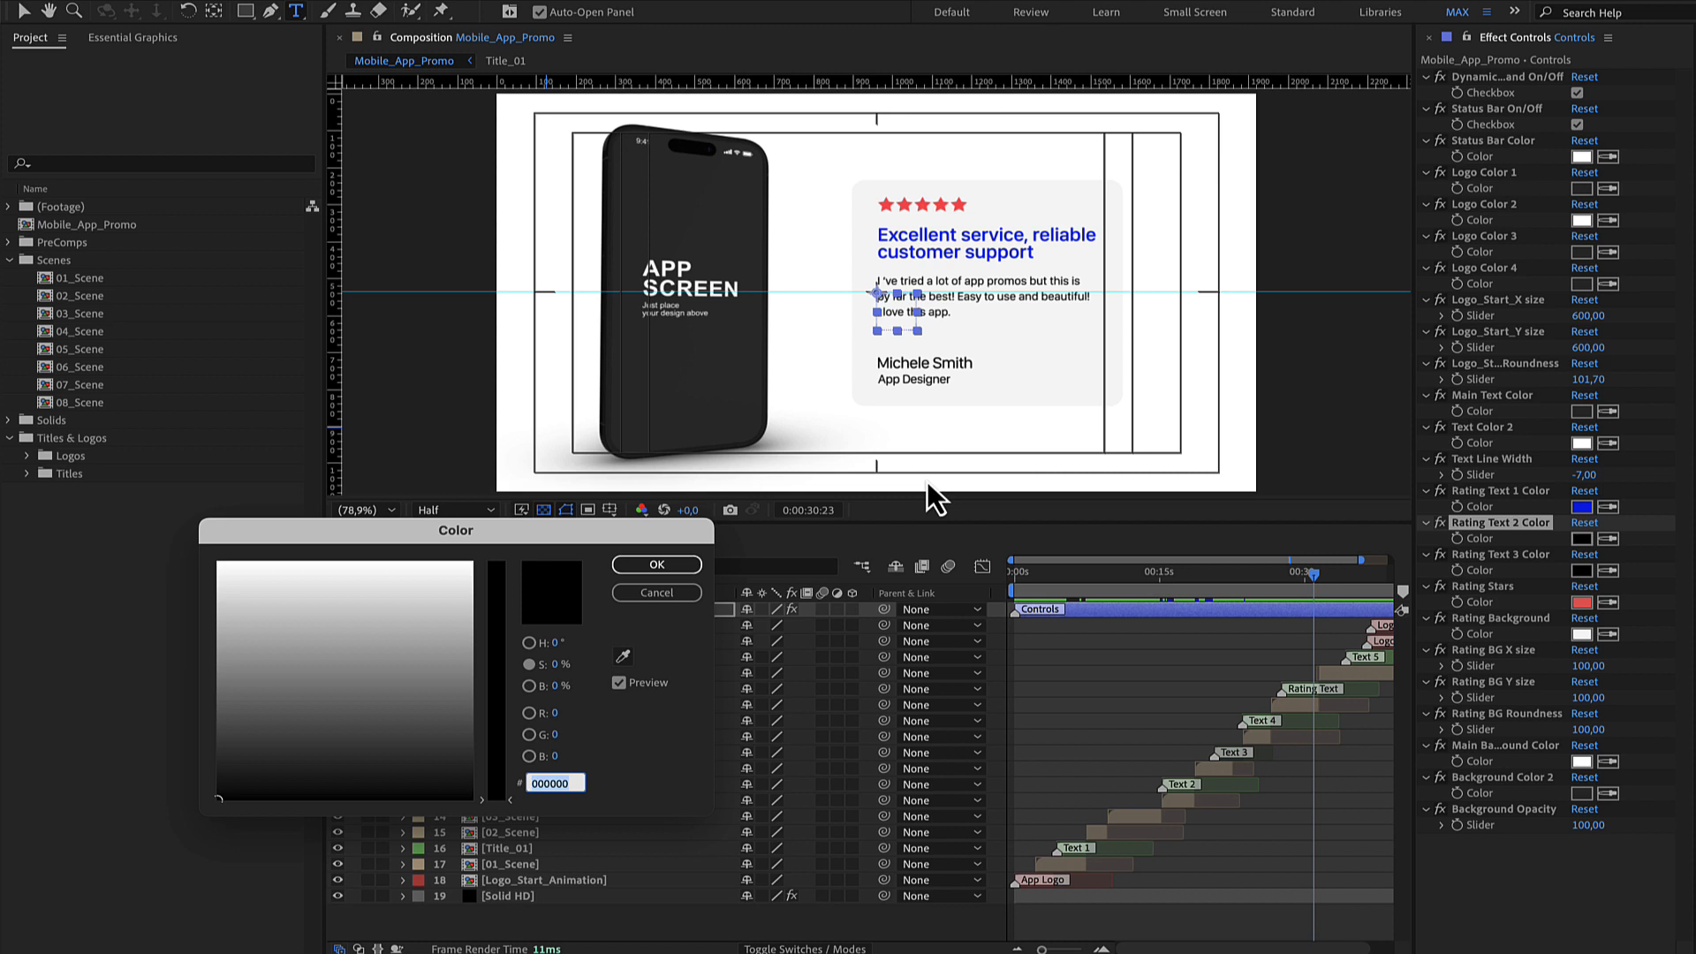
{"action": "left_click", "coordinate": [459, 581]}
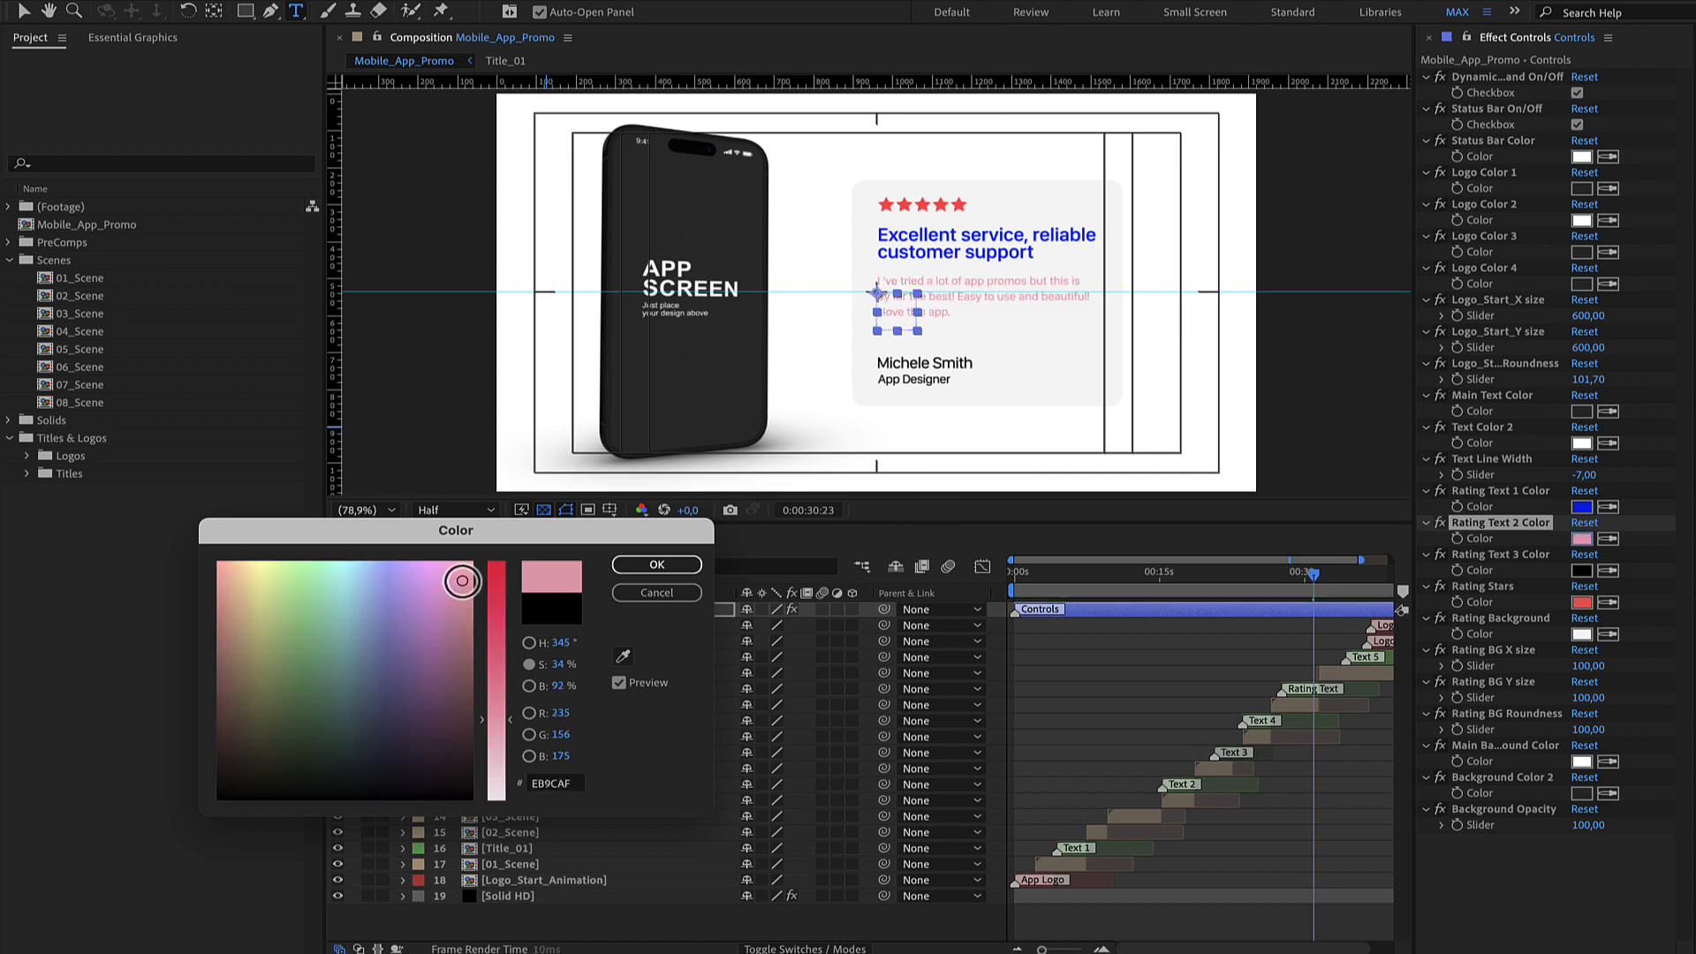
{"action": "left_click", "coordinate": [656, 564]}
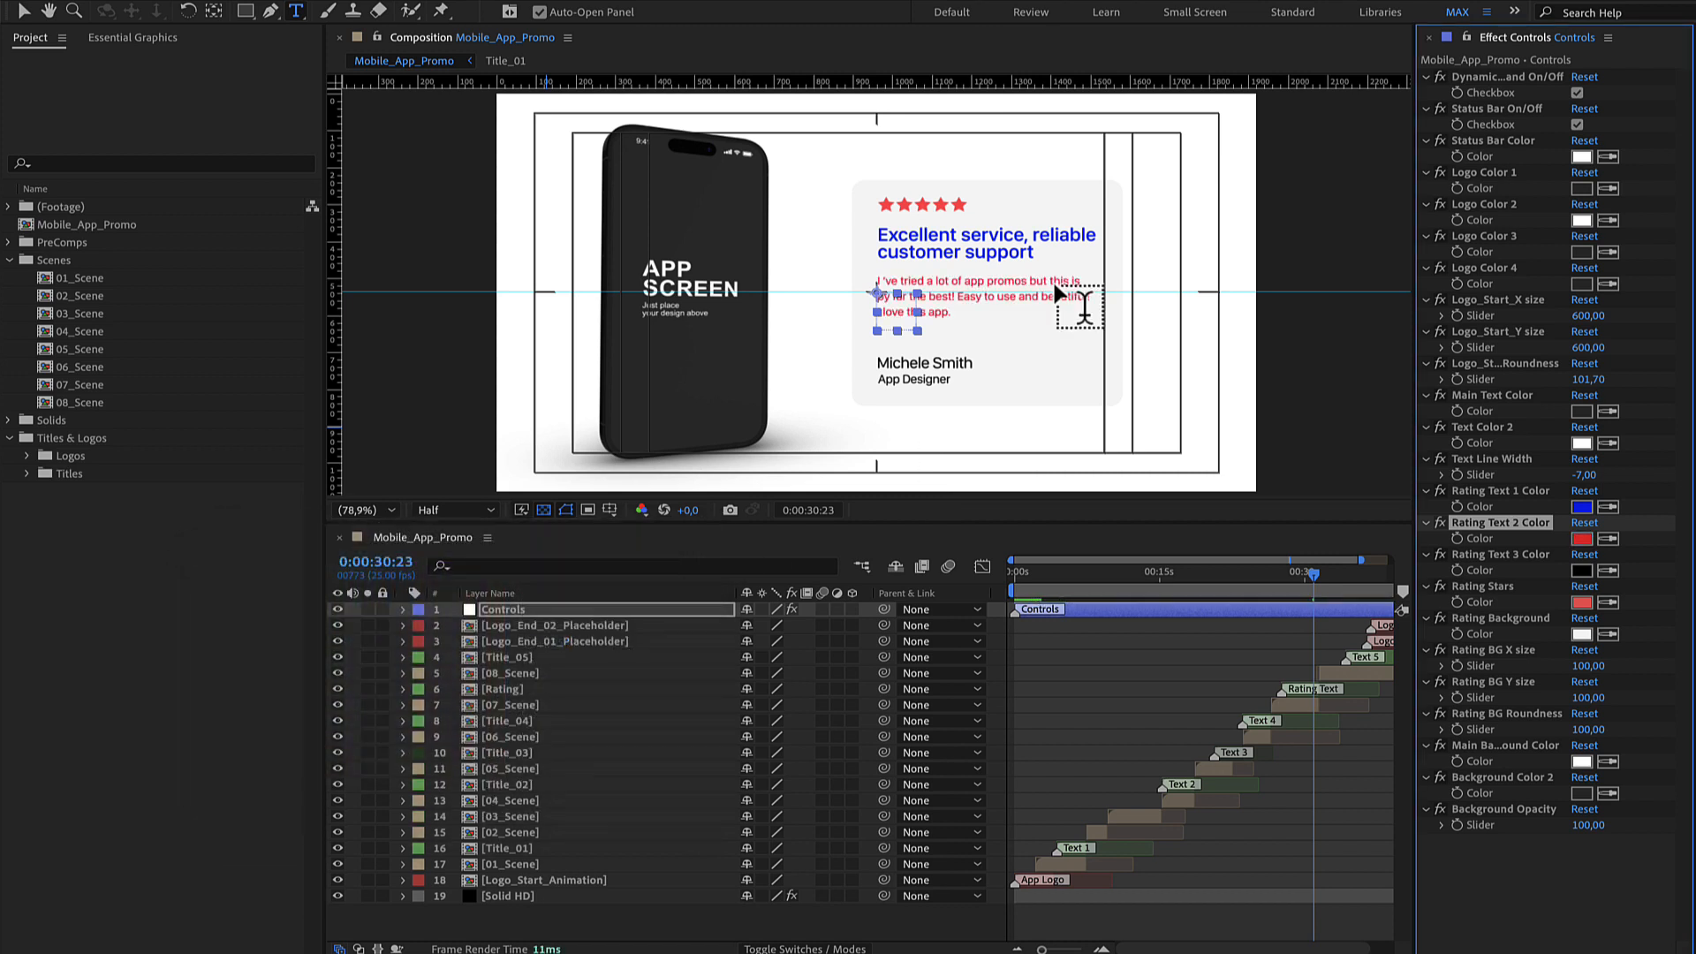
{"action": "left_click", "coordinate": [1585, 538]}
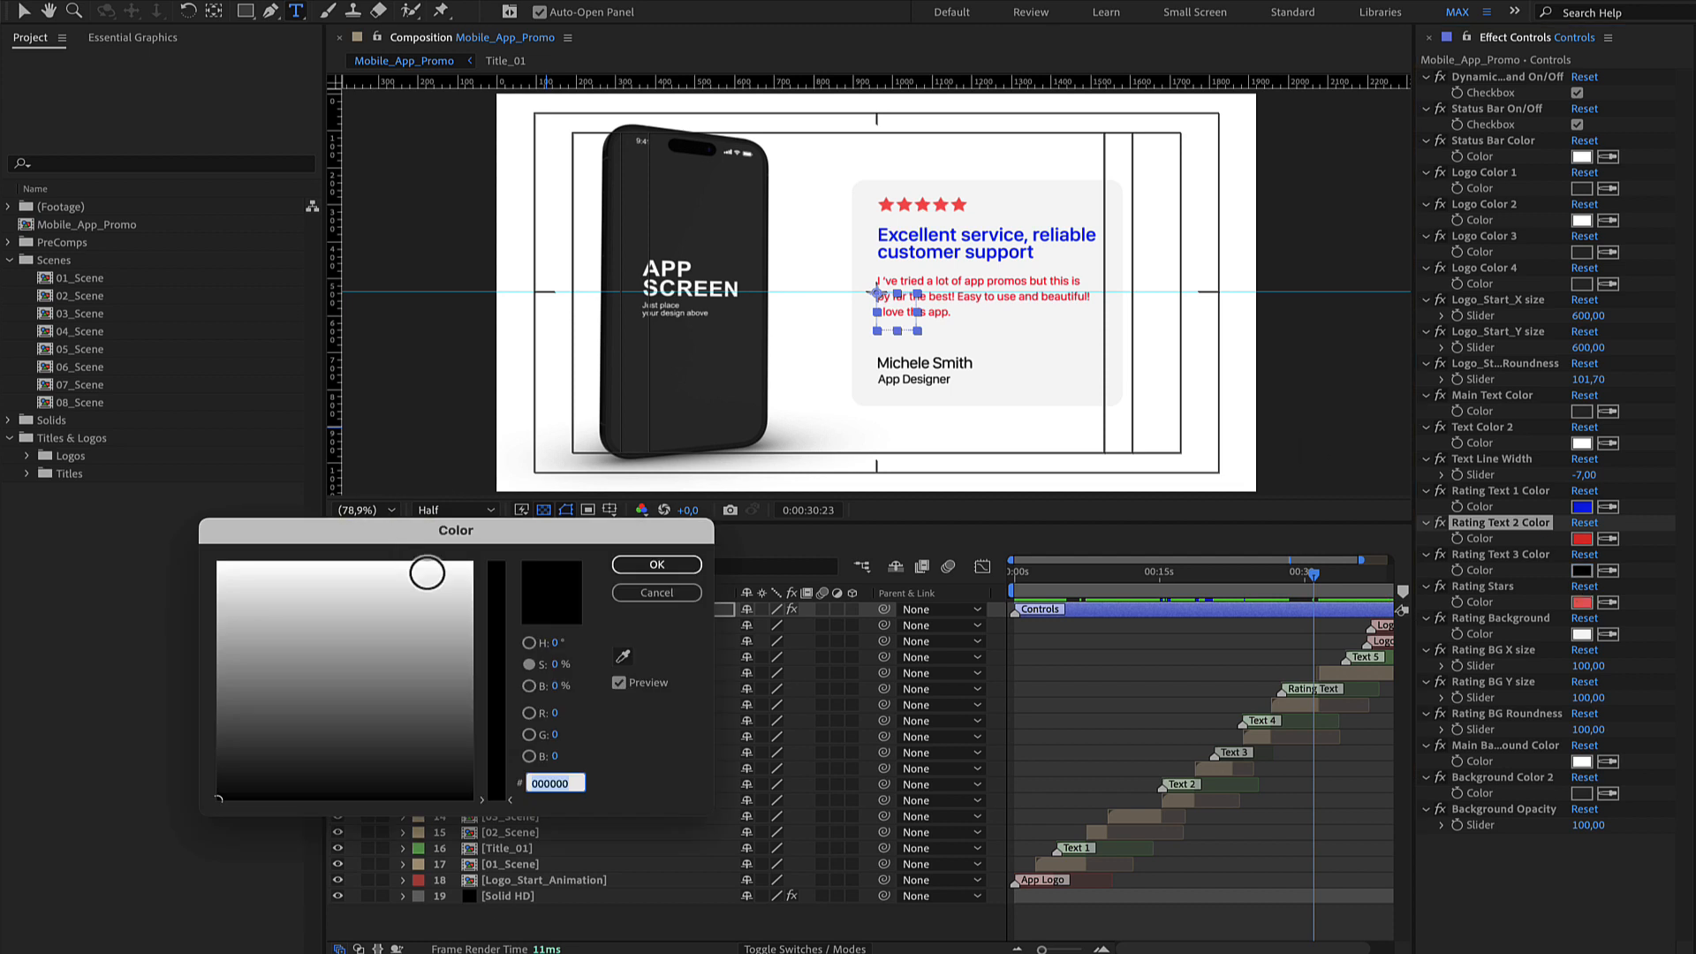
{"action": "left_click", "coordinate": [511, 574]}
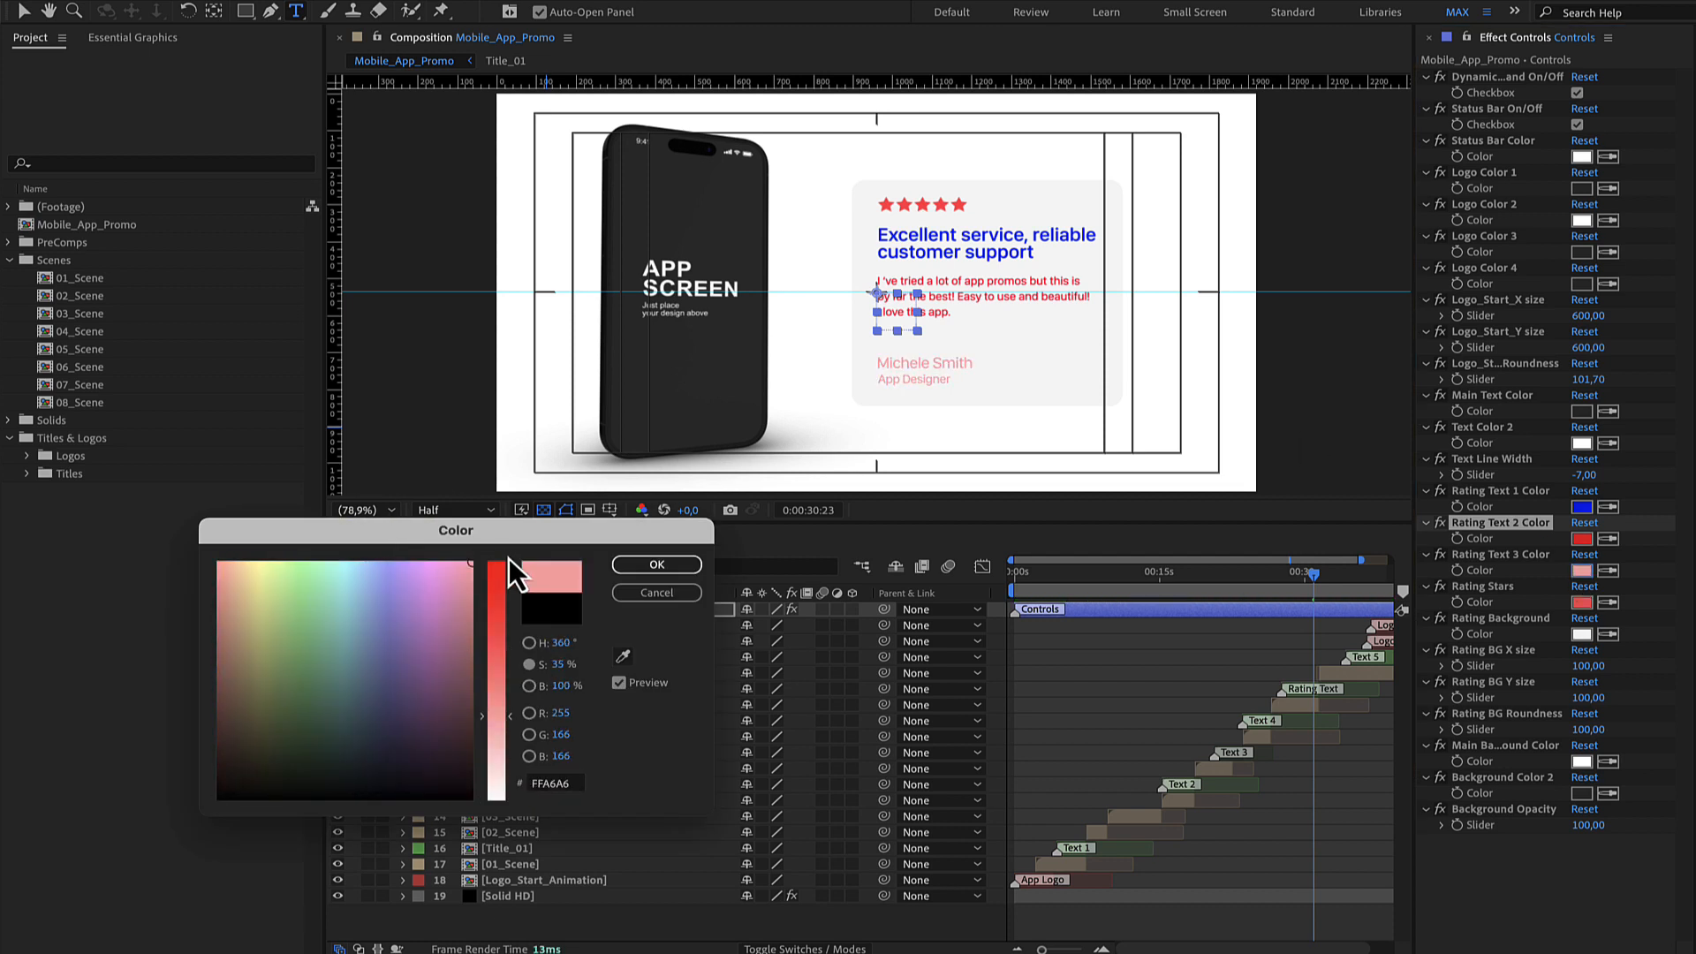
{"action": "left_click", "coordinate": [427, 569]}
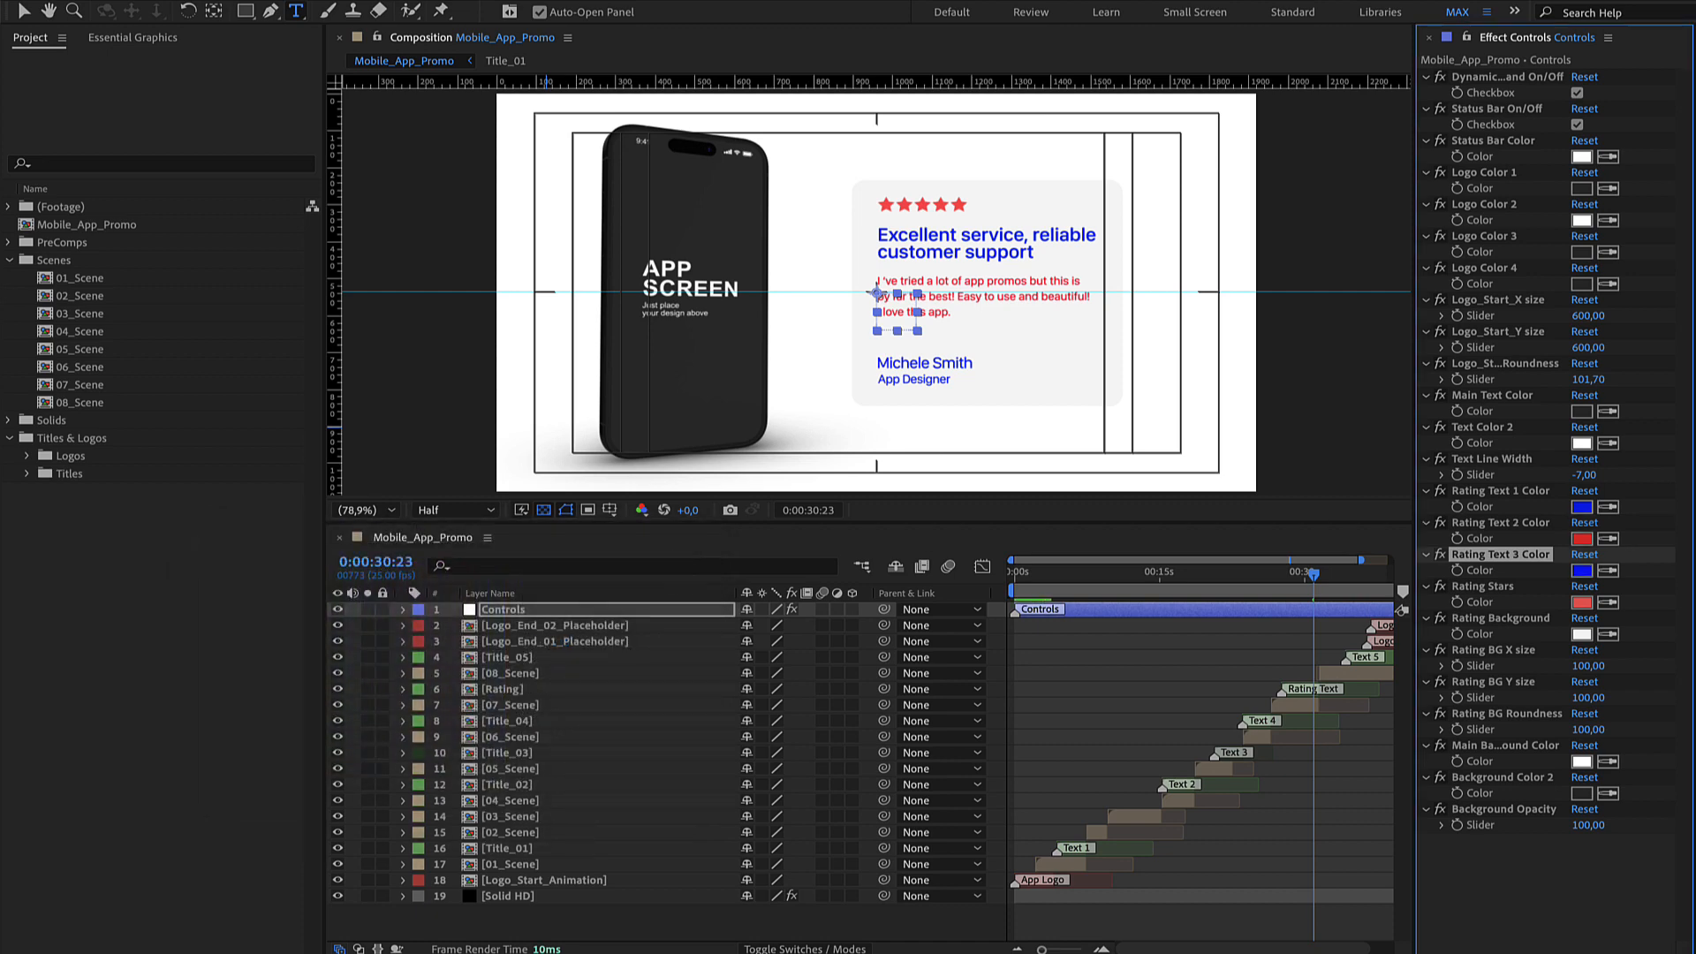
{"action": "left_click", "coordinate": [1502, 618]}
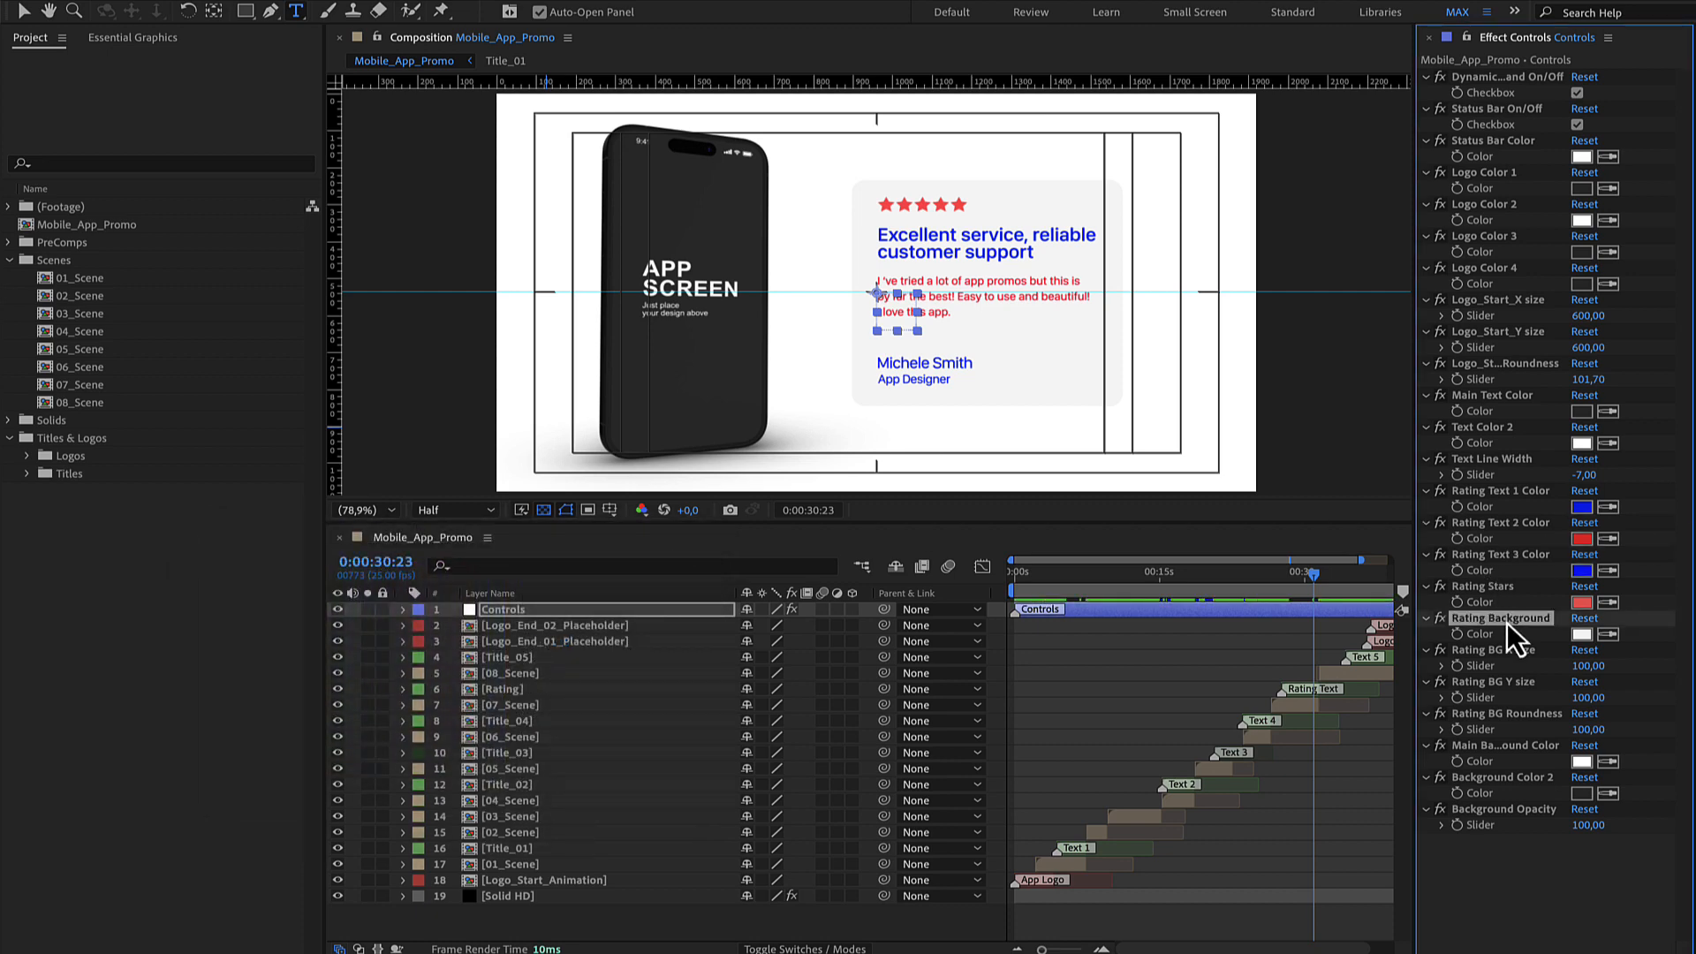
- Set Rating BG Y size 94, Roundness 54, Background Opacity 0, then preview an earlier scene
{"action": "left_click", "coordinate": [1586, 634]}
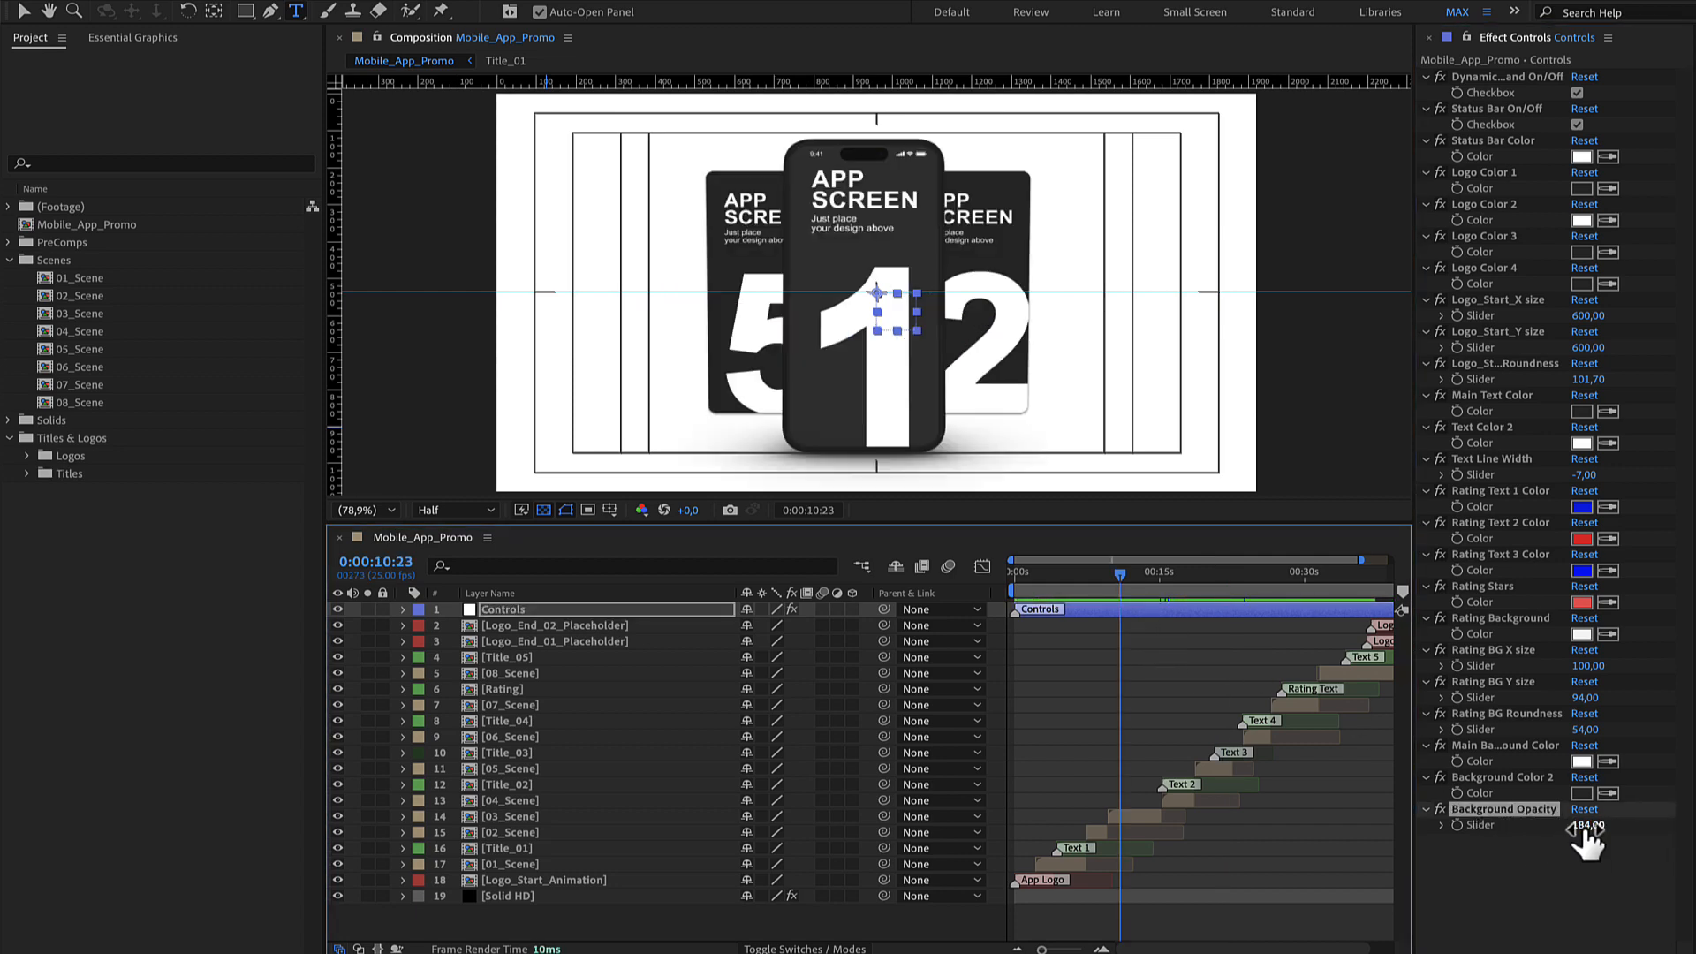
{"action": "left_click_drag", "start_coordinate": [1587, 824], "coordinate": [1612, 849]}
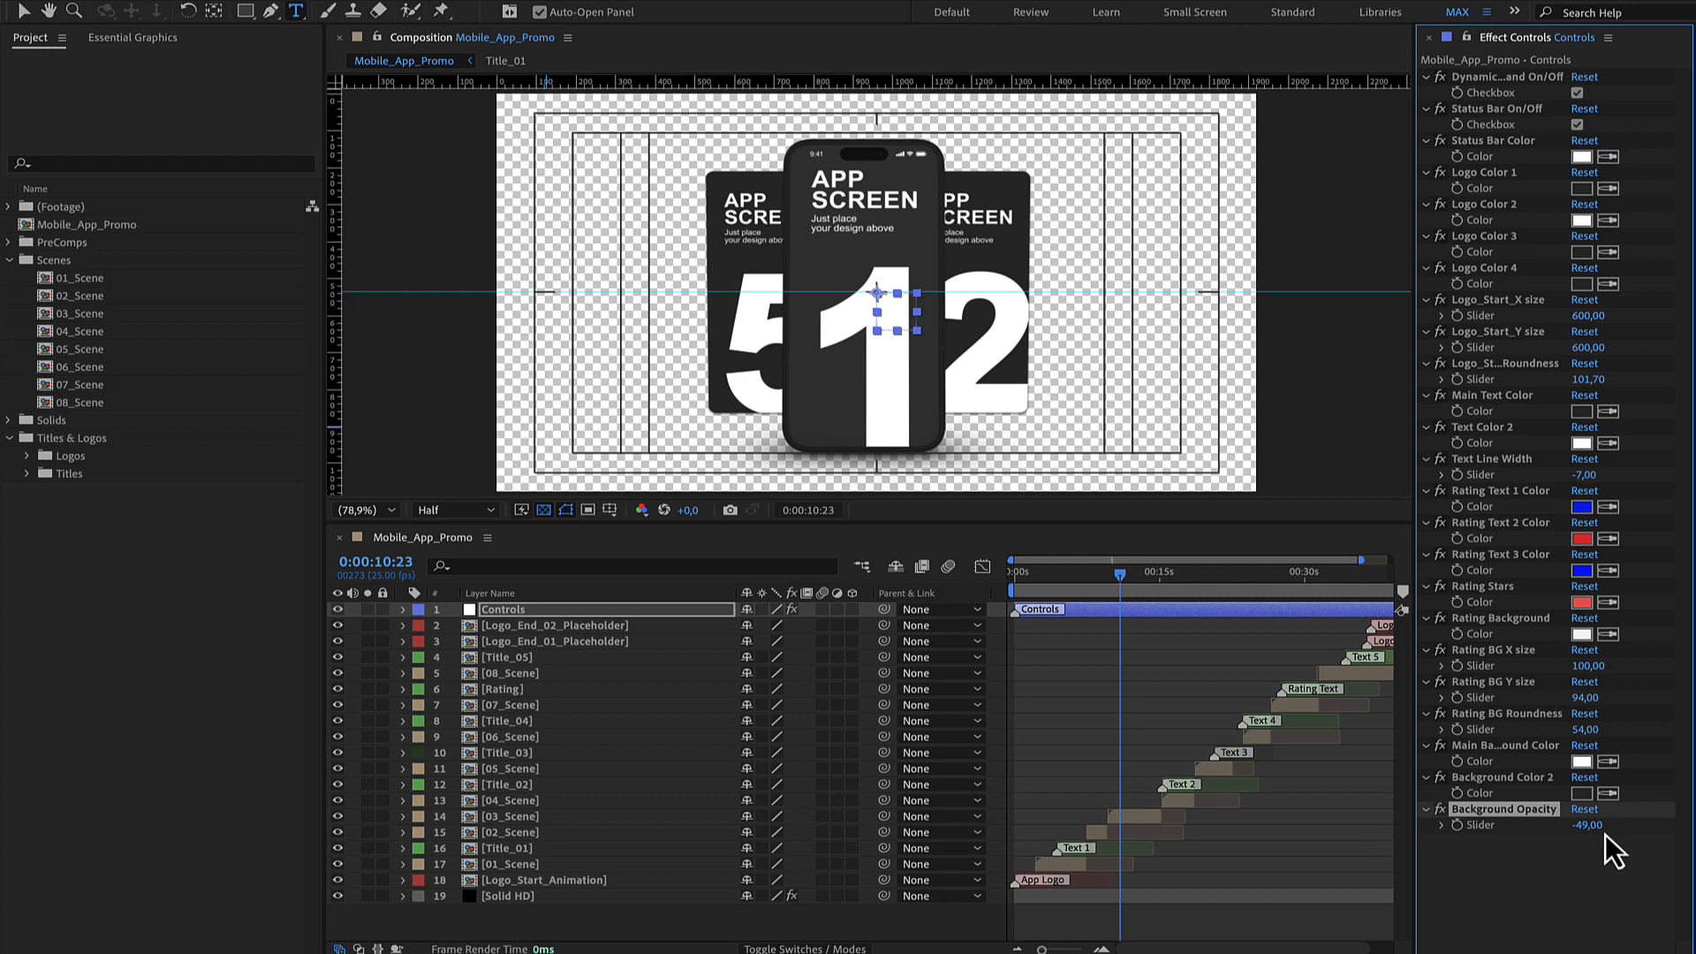
{"action": "left_click", "coordinate": [1585, 809]}
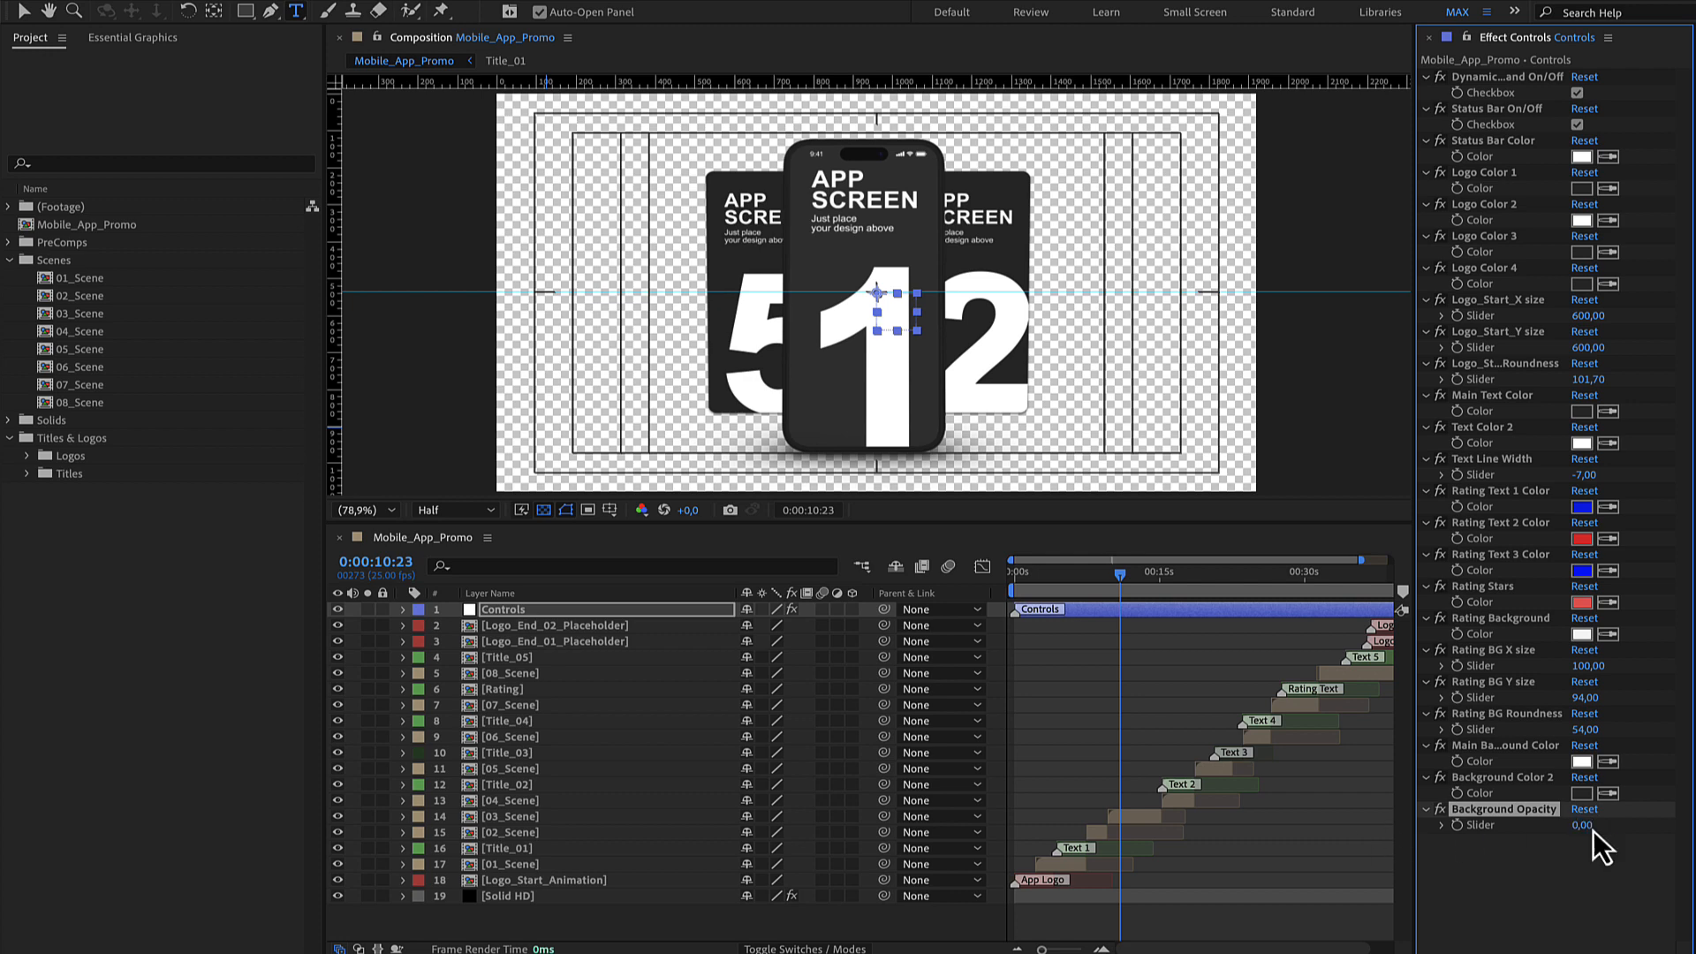
{"action": "left_click", "coordinate": [1065, 574]}
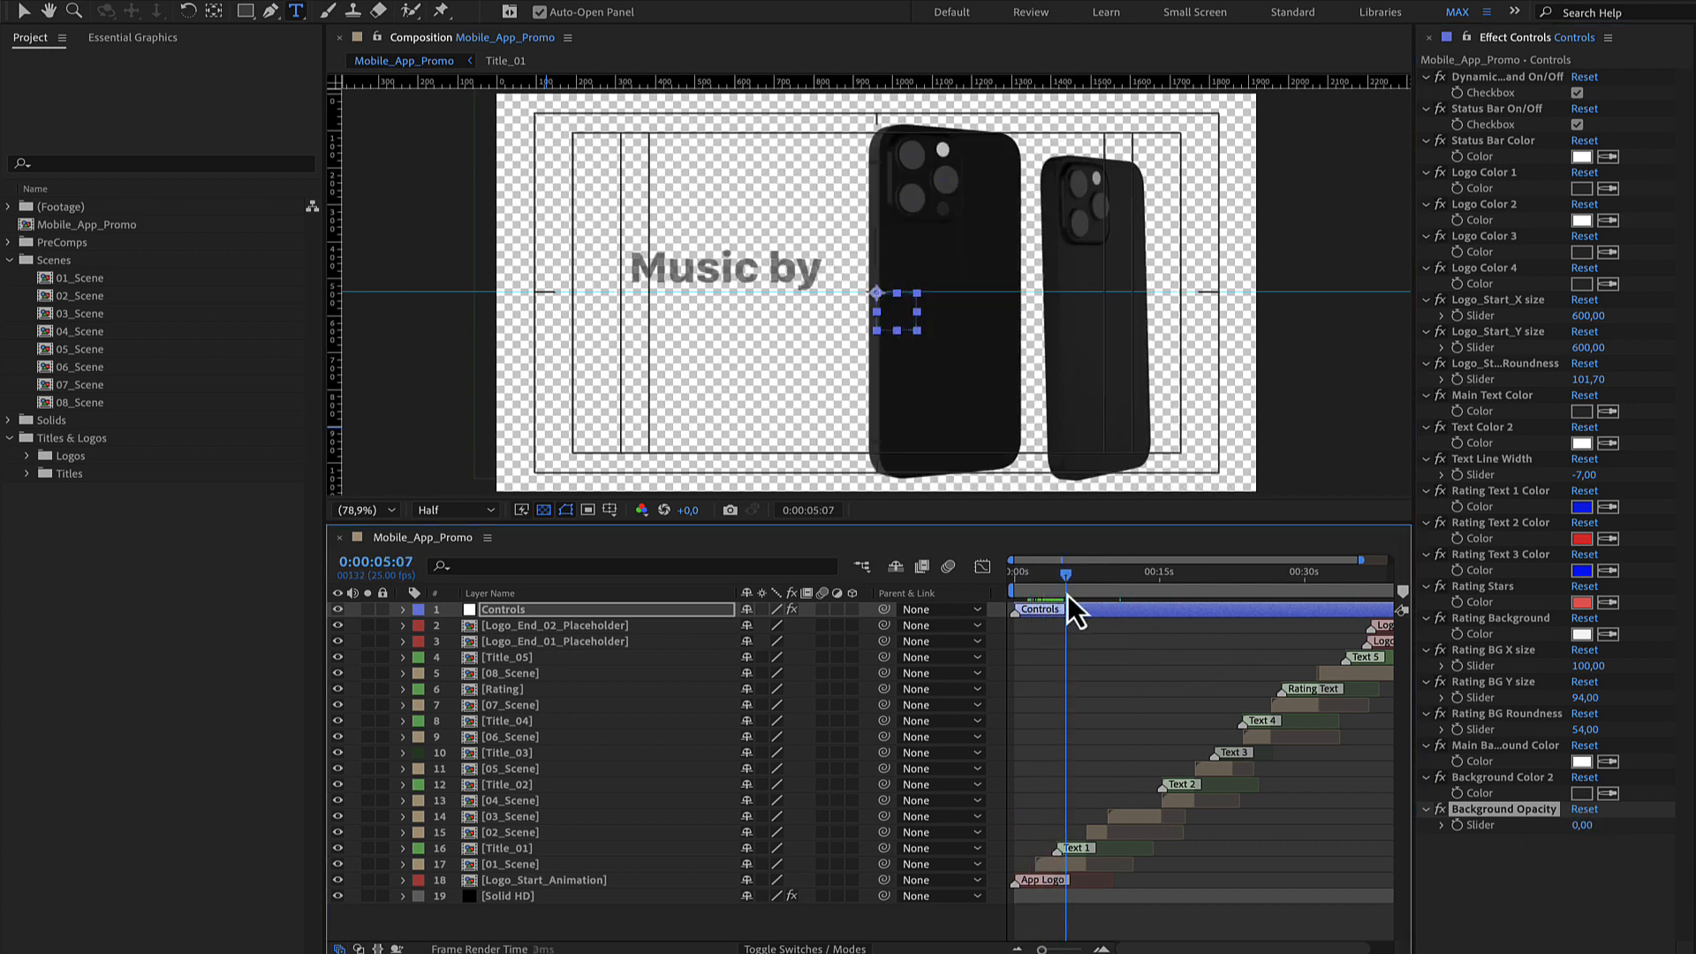